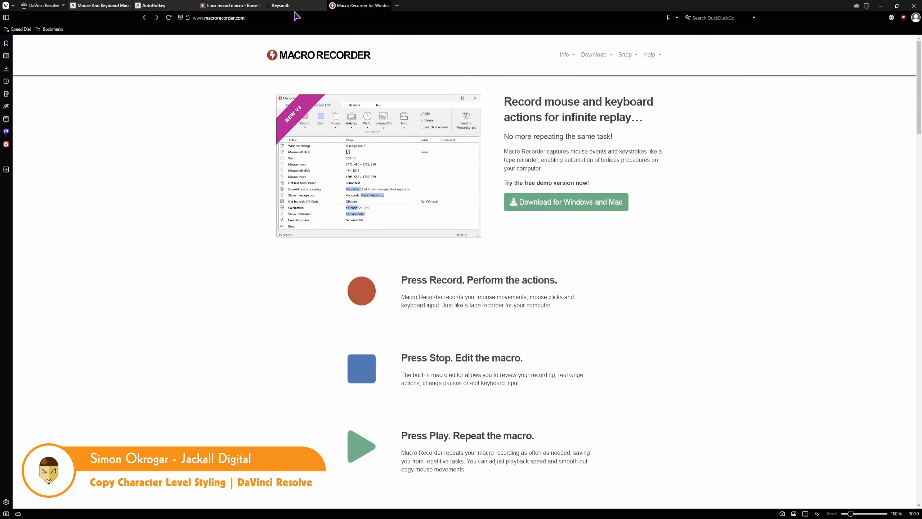
# Step: Browse the Keysmith tab, the Linux macro-recorder search results and another macro-tool tab in Vivaldi
pyautogui.click(293, 5)
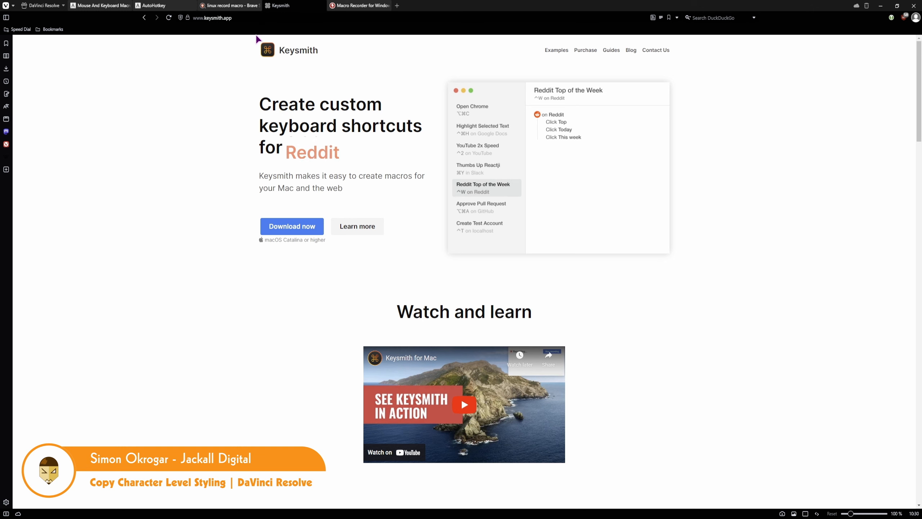
pyautogui.click(229, 6)
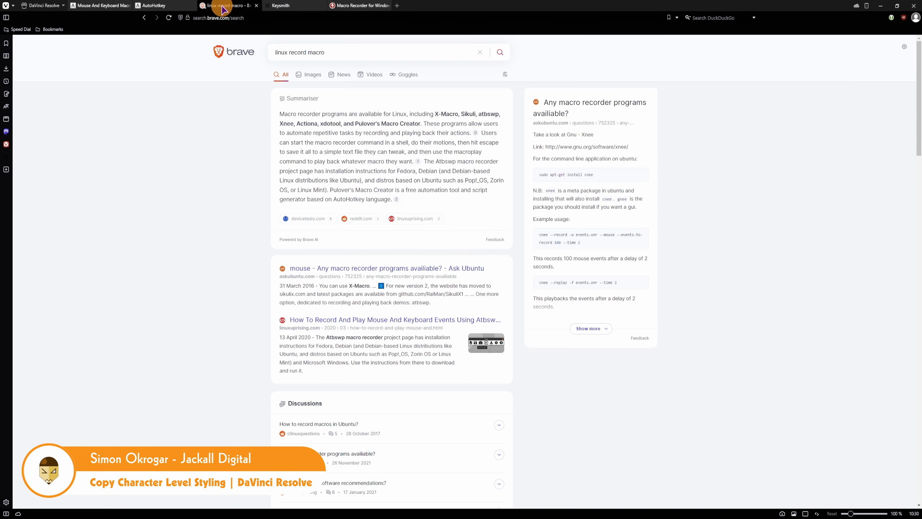
pyautogui.click(156, 5)
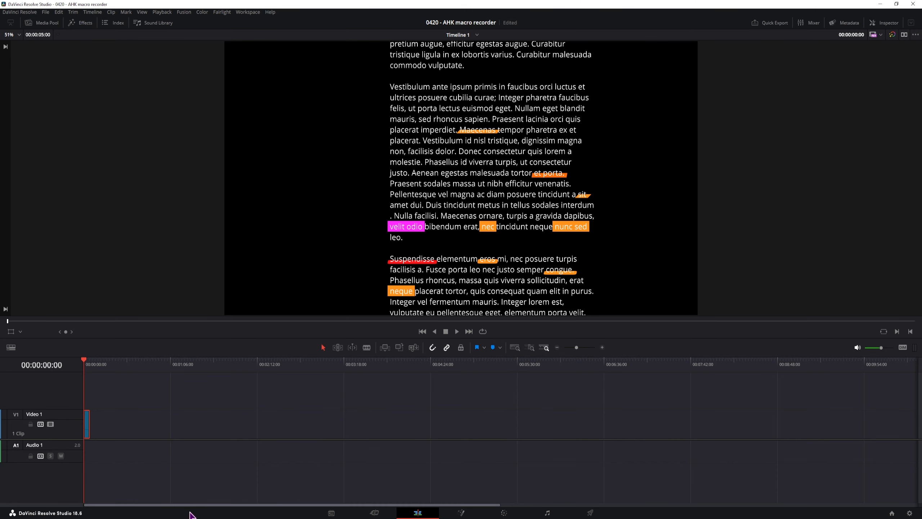
pyautogui.moveTo(462, 273)
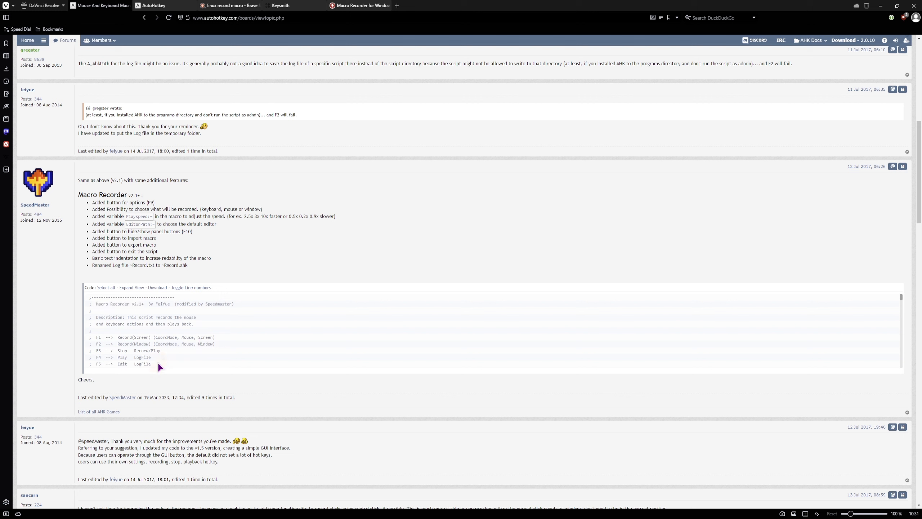
pyautogui.moveTo(164, 369)
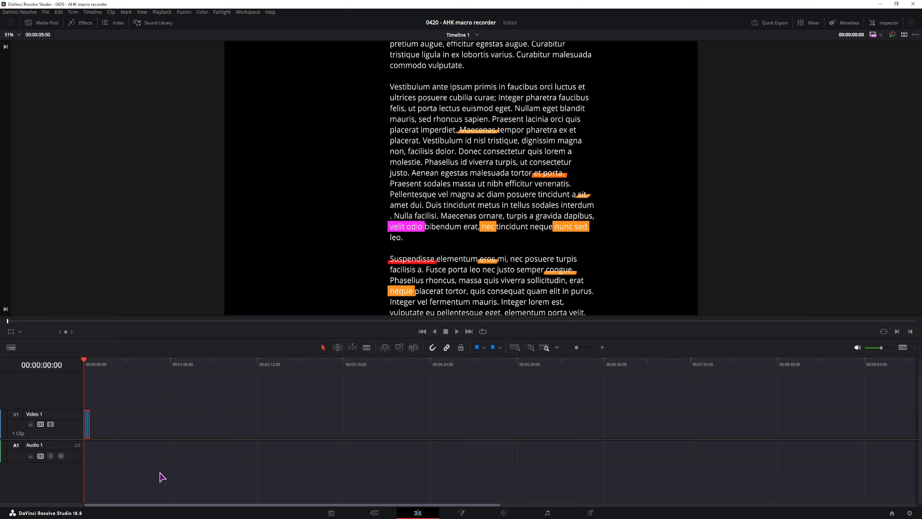
# Step: Open the media bin's options in the Media Pool, then switch to the Fusion page's text composition
pyautogui.click(48, 23)
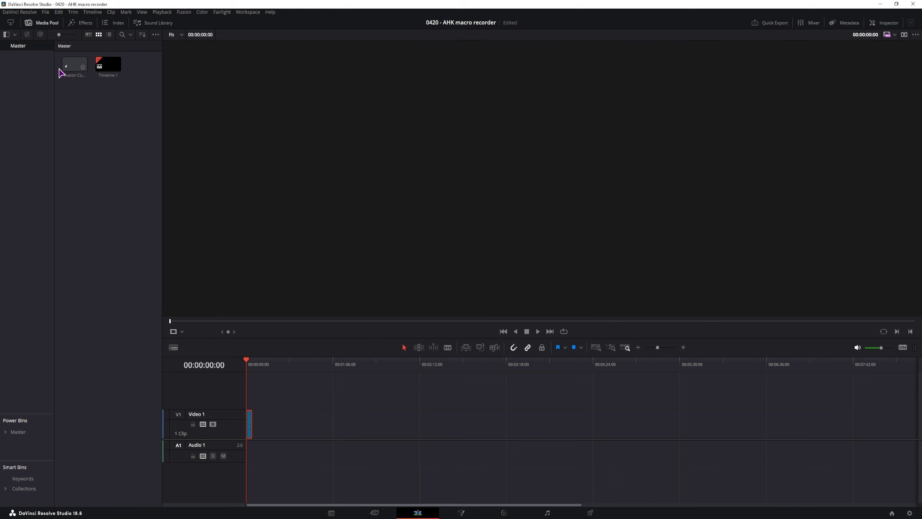
pyautogui.rightClick(73, 68)
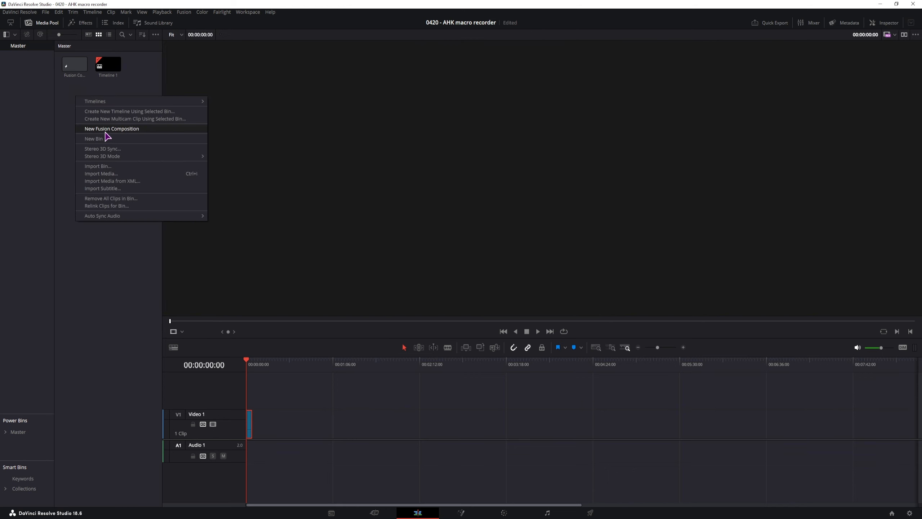
pyautogui.click(111, 129)
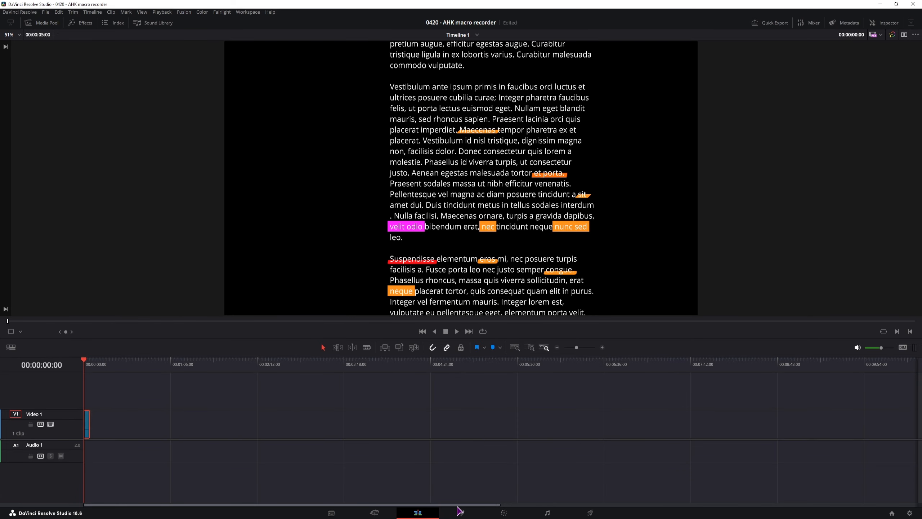
pyautogui.click(461, 512)
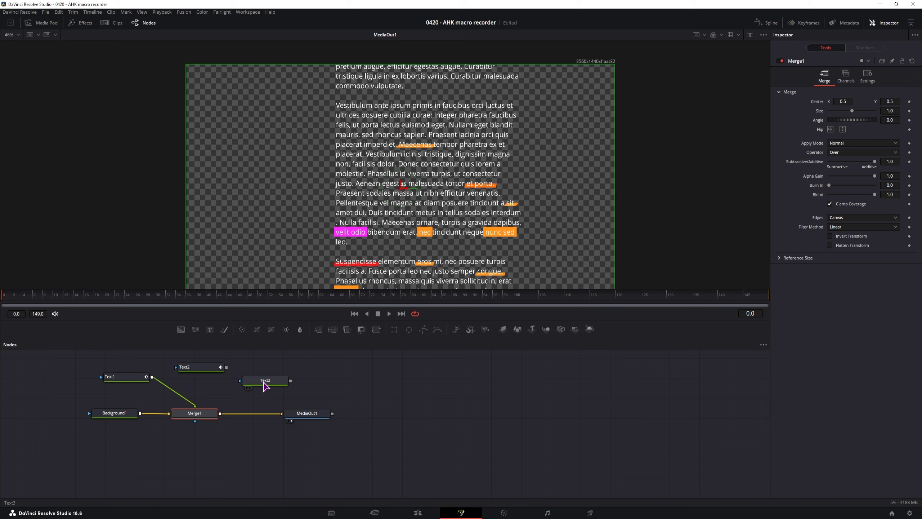
# Step: Select Text3, select the word consectetur, add Character Level Styling, and view its Modifiers
pyautogui.click(266, 380)
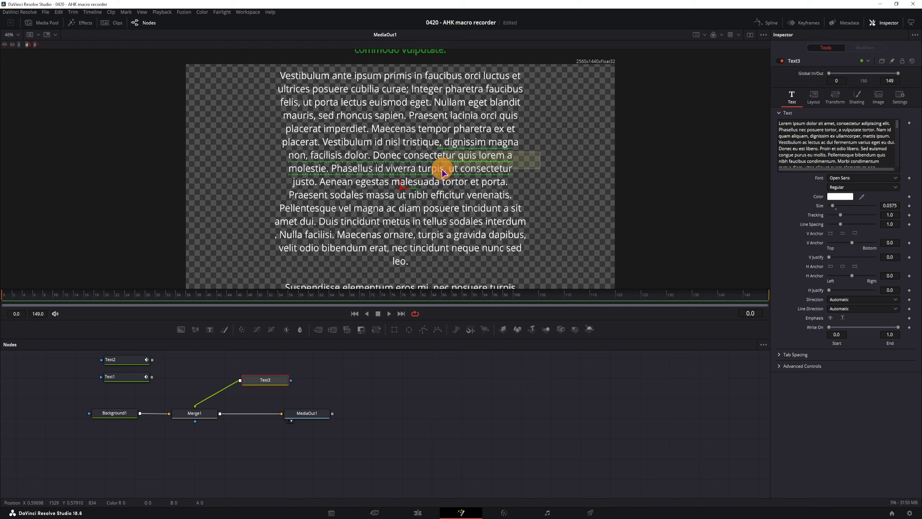
pyautogui.moveTo(441, 167); pyautogui.dragTo(268, 163)
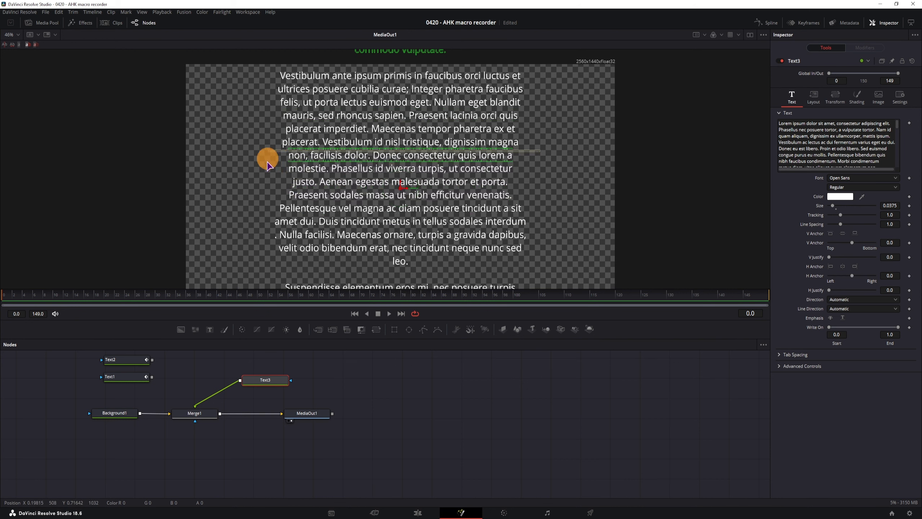
pyautogui.rightClick(797, 148)
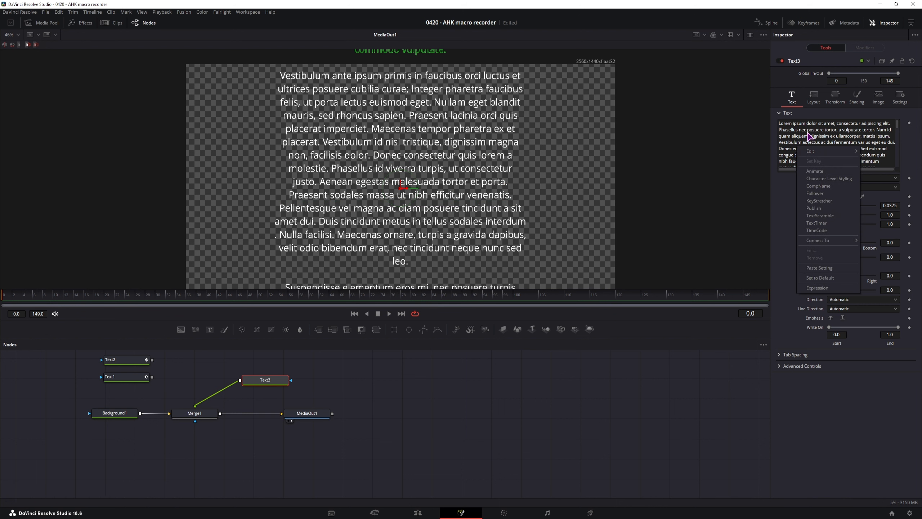
pyautogui.moveTo(829, 178)
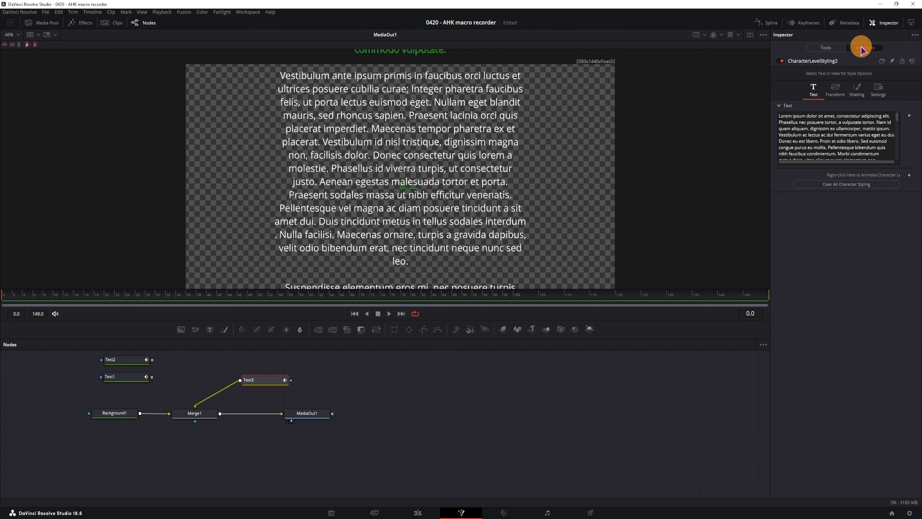
pyautogui.click(856, 90)
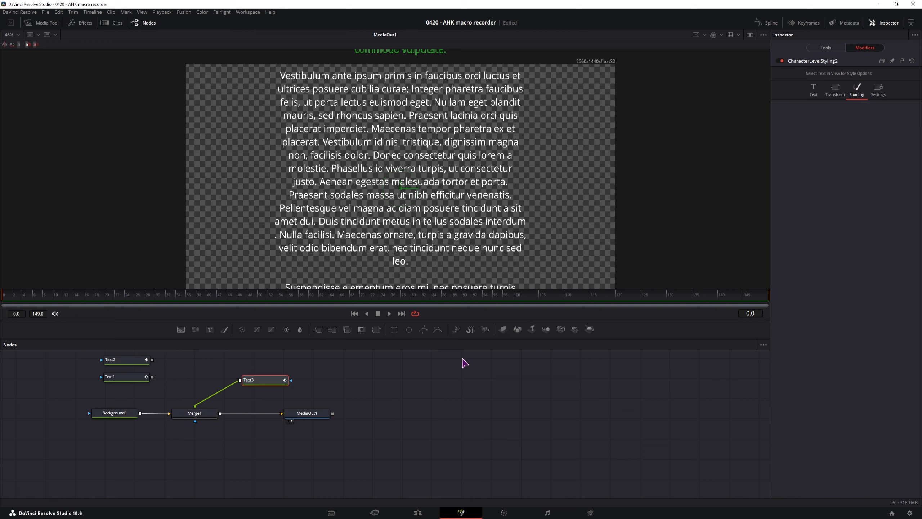
# Step: Deselect, rearrange the node graph, and reselect the Text3 node
pyautogui.click(249, 380)
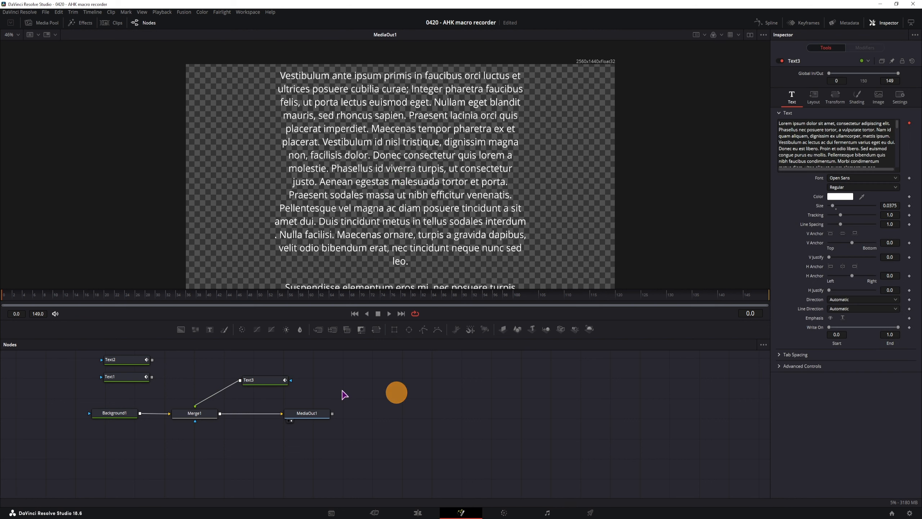
pyautogui.moveTo(396, 392); pyautogui.dragTo(550, 146)
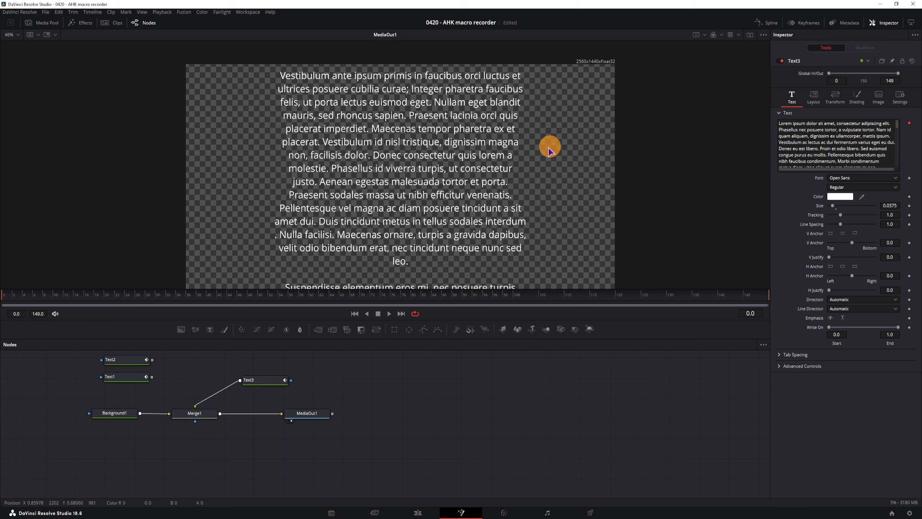
pyautogui.moveTo(550, 146); pyautogui.dragTo(280, 246)
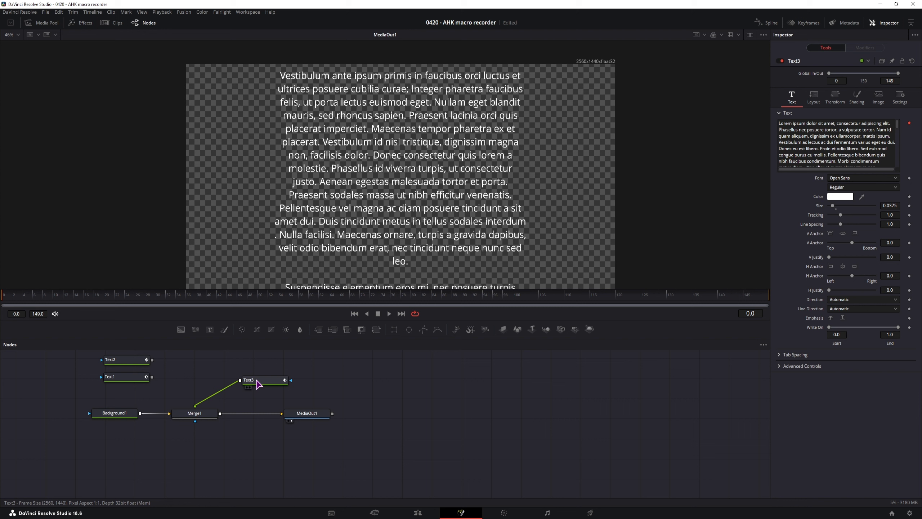
pyautogui.click(248, 380)
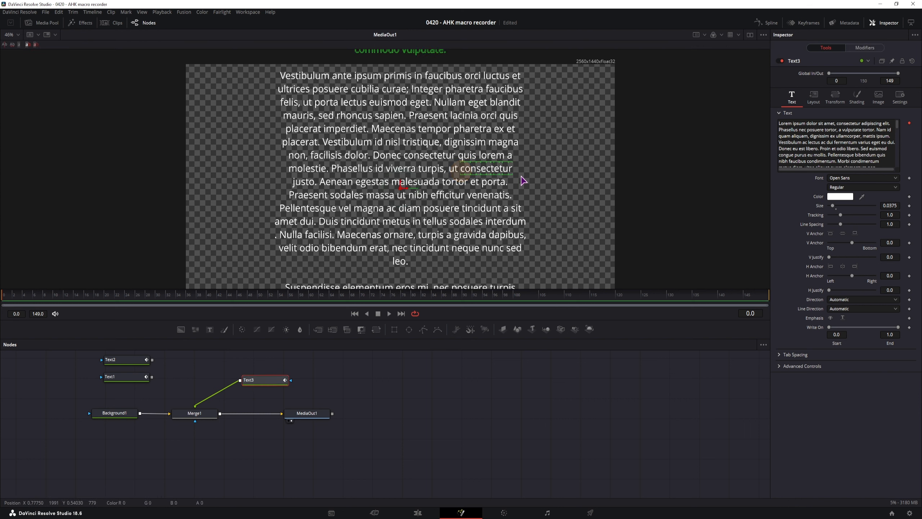
# Step: In the Shading settings, toggle element 1 off and on, then select element 2
pyautogui.click(865, 48)
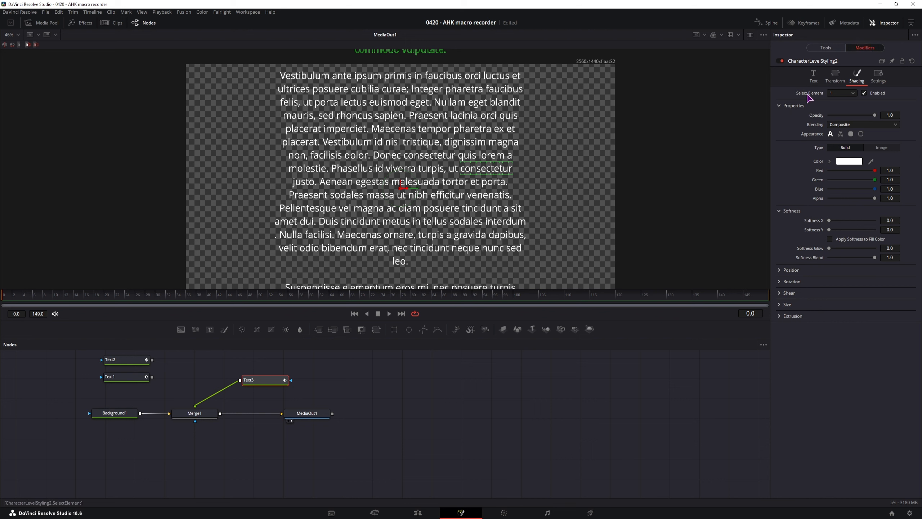
pyautogui.moveTo(860, 97)
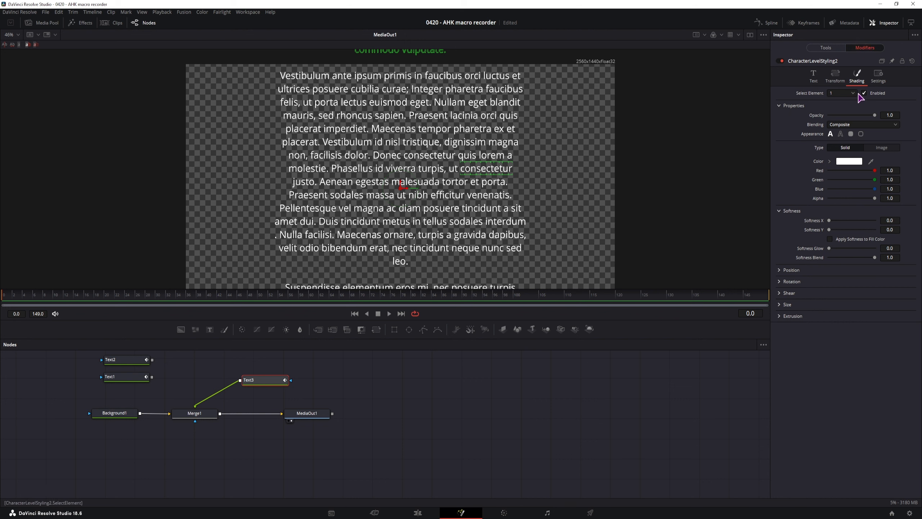
pyautogui.click(868, 92)
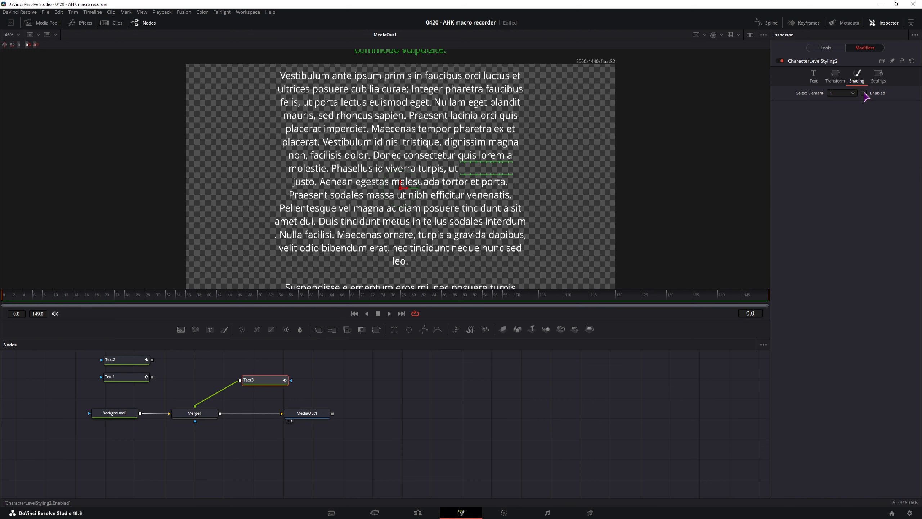
pyautogui.click(864, 93)
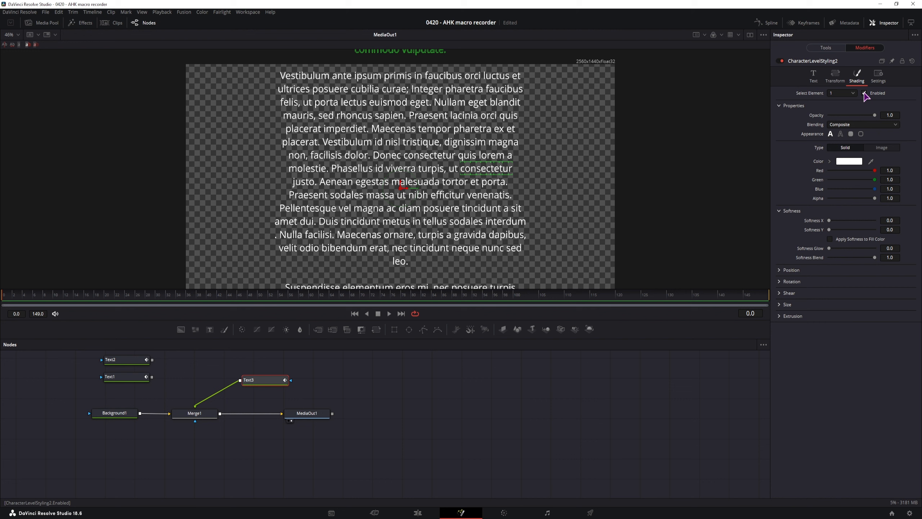
pyautogui.click(840, 93)
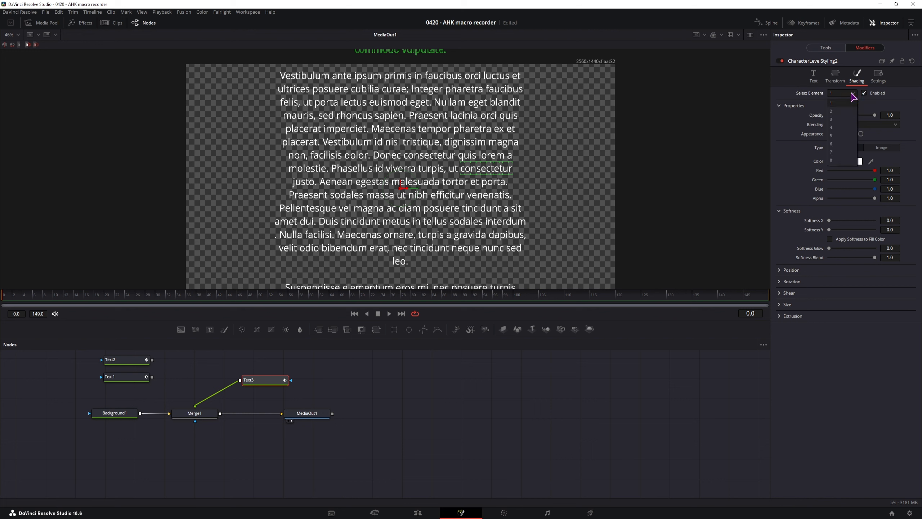
pyautogui.click(831, 111)
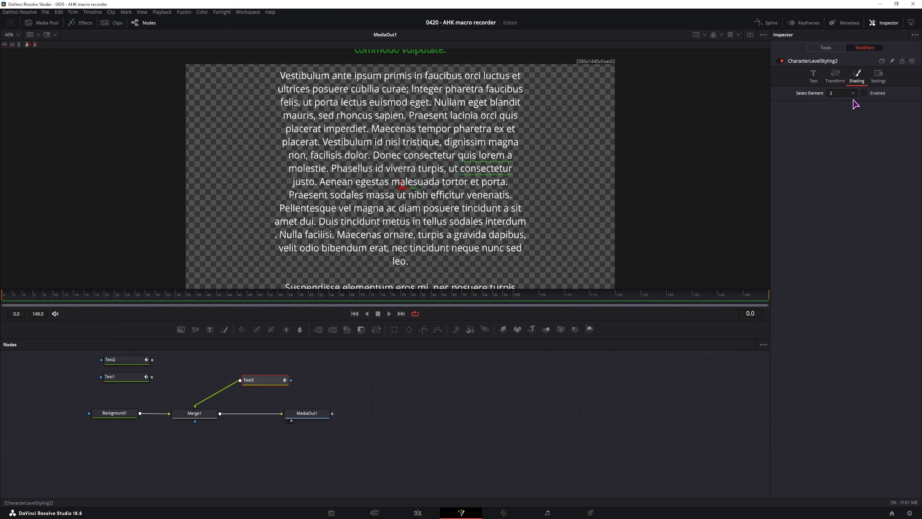
# Step: Enable shading element 2 as a word-level white box and start editing its Red value
pyautogui.click(864, 93)
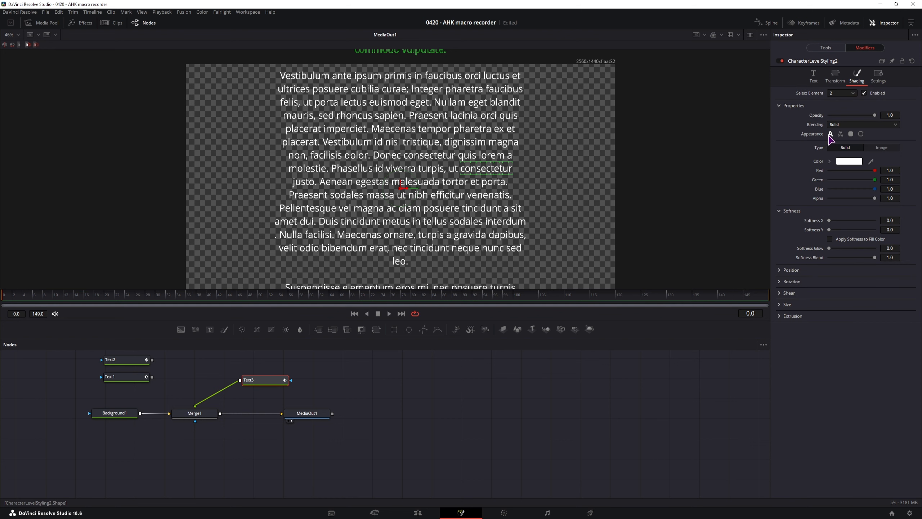
pyautogui.moveTo(830, 134)
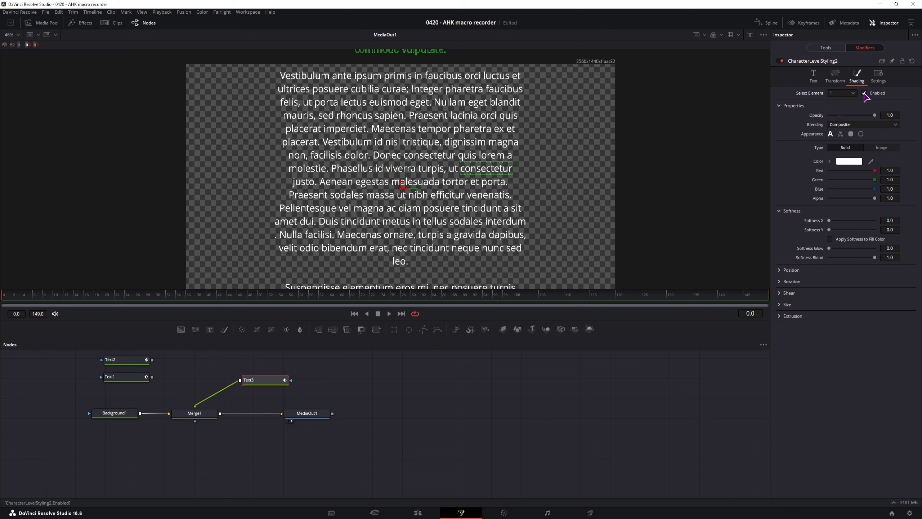
pyautogui.click(864, 93)
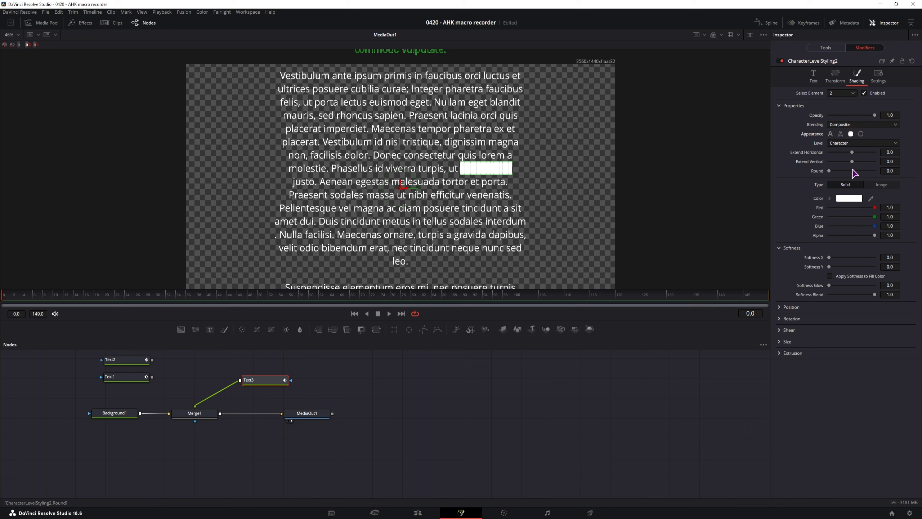
pyautogui.click(861, 143)
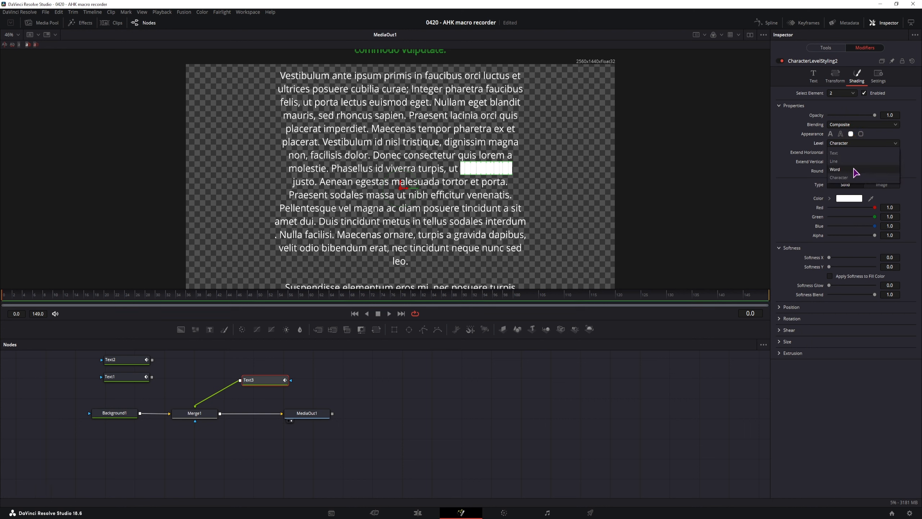
pyautogui.click(835, 169)
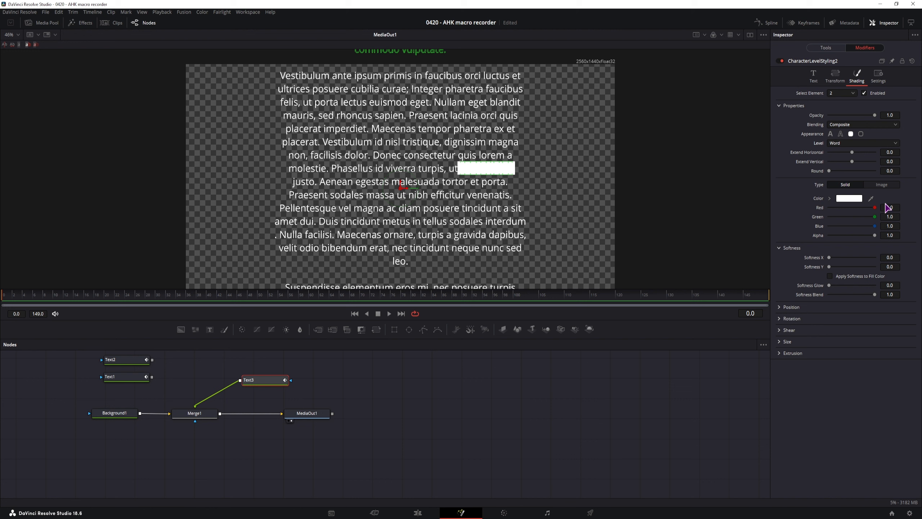
pyautogui.click(890, 207)
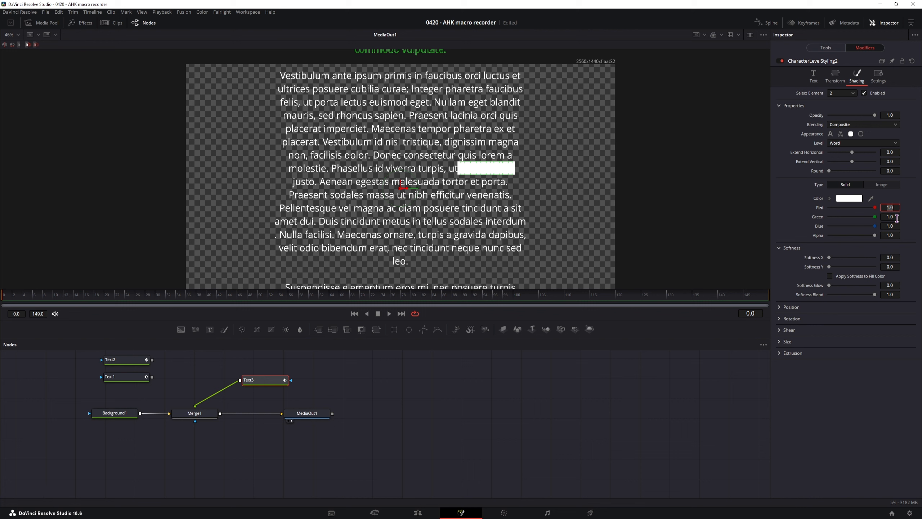
# Step: Set the box colour to Red 1.0, Green 0.3, Blue 0
pyautogui.click(889, 216)
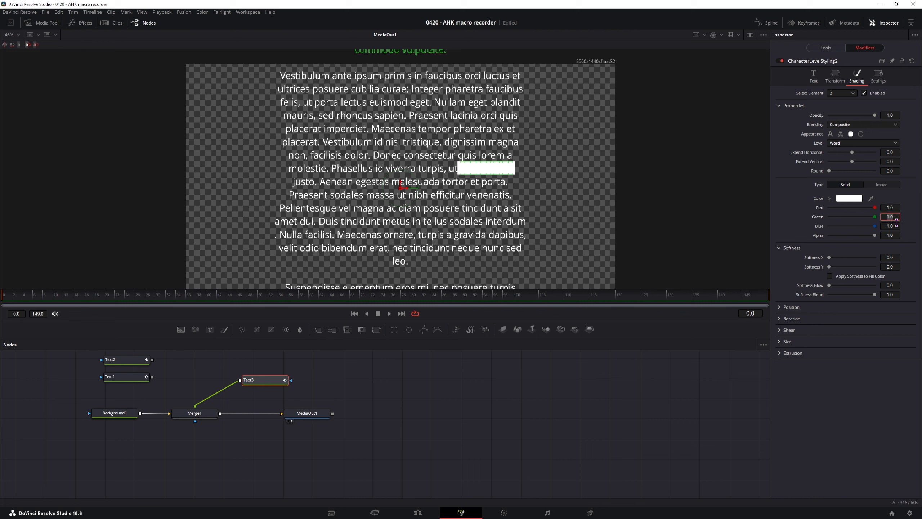
pyautogui.click(890, 207)
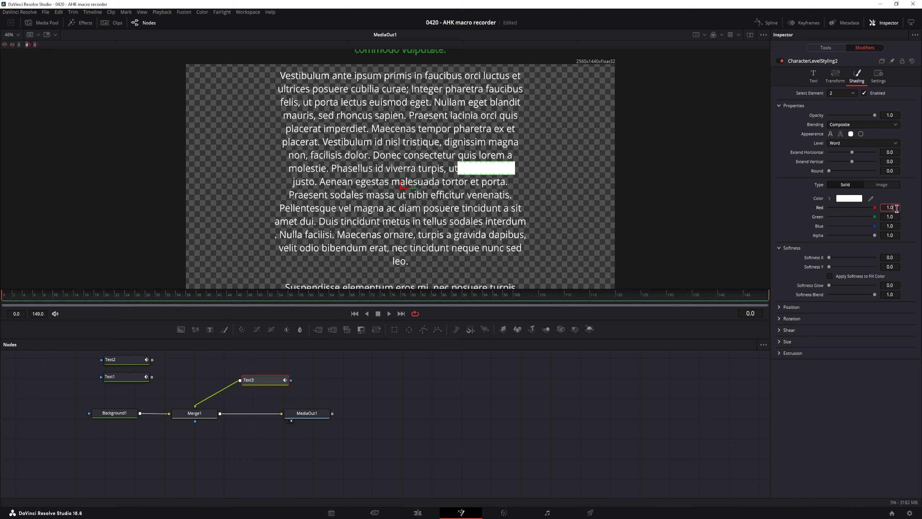
pyautogui.click(890, 216)
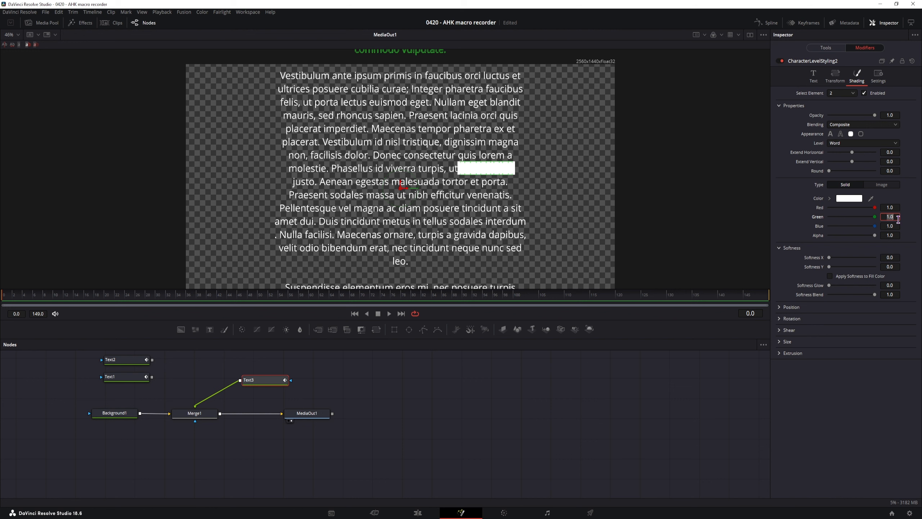
pyautogui.write('0.3')
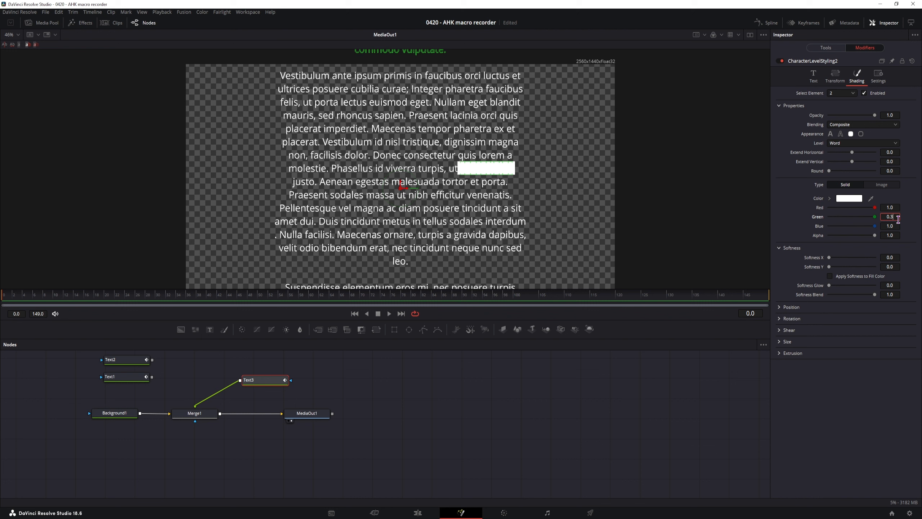
pyautogui.write('0')
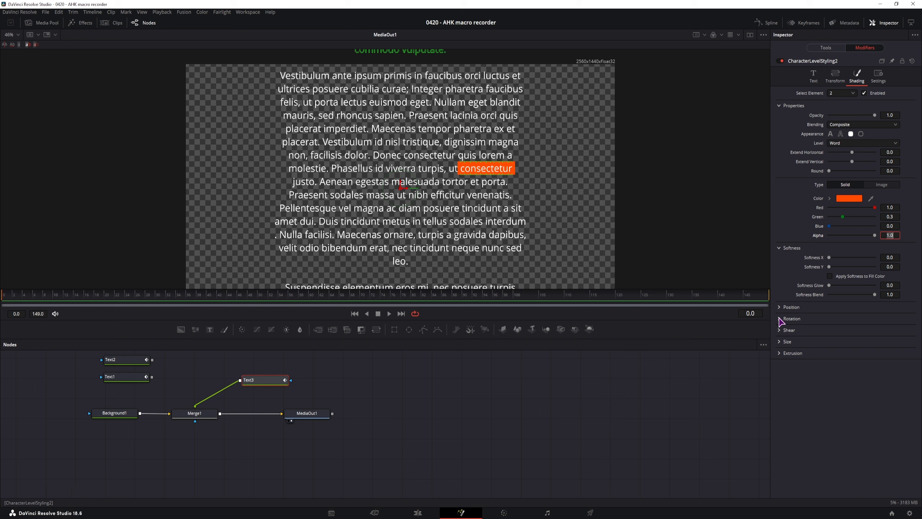
# Step: Expand Position and Shear, then shape the underline: Offset Y -0.002, Size Y 0.3, Shear X about -0.316
pyautogui.click(790, 306)
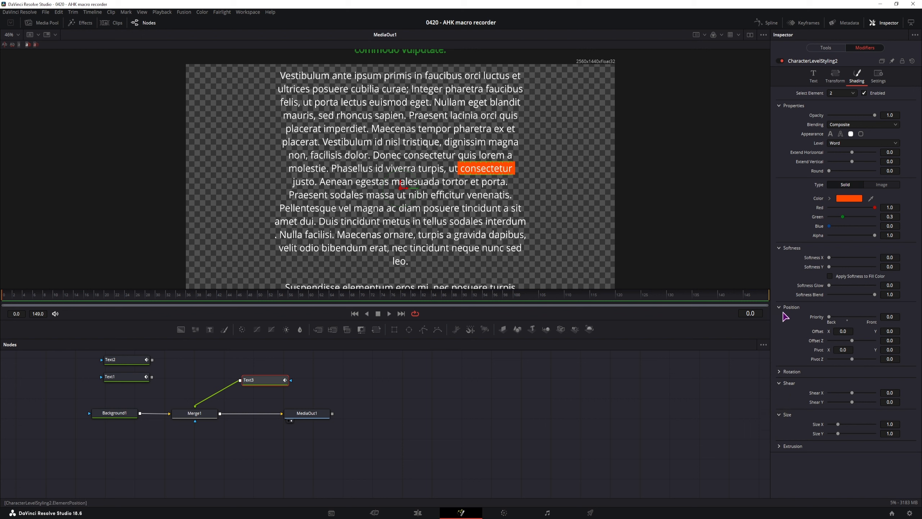
pyautogui.click(780, 307)
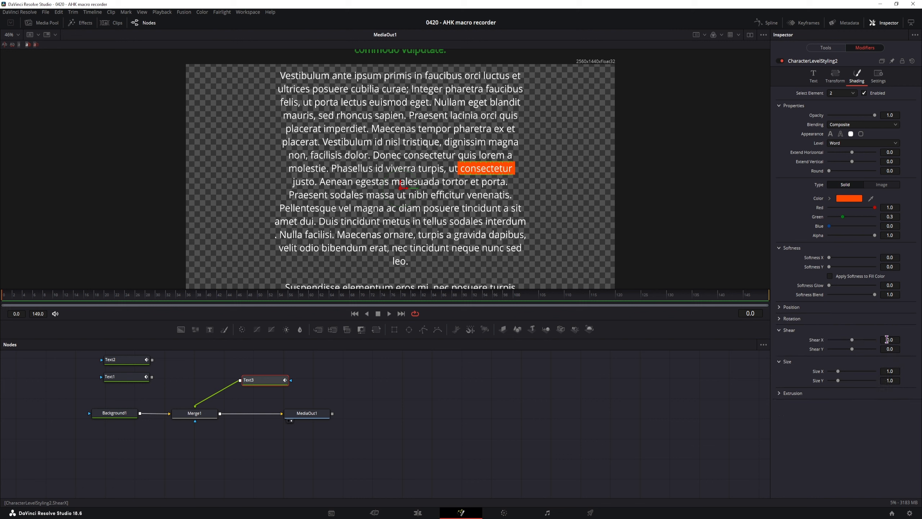
pyautogui.click(781, 306)
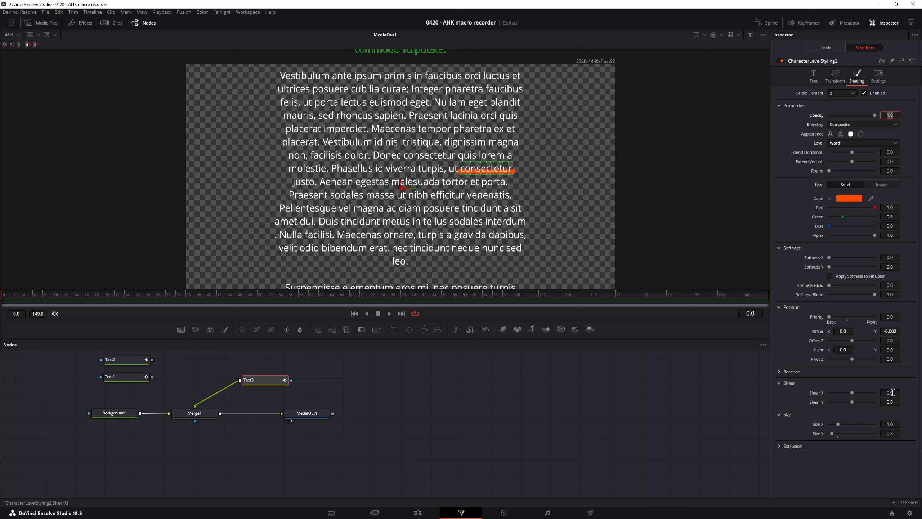
pyautogui.moveTo(889, 392); pyautogui.dragTo(850, 392)
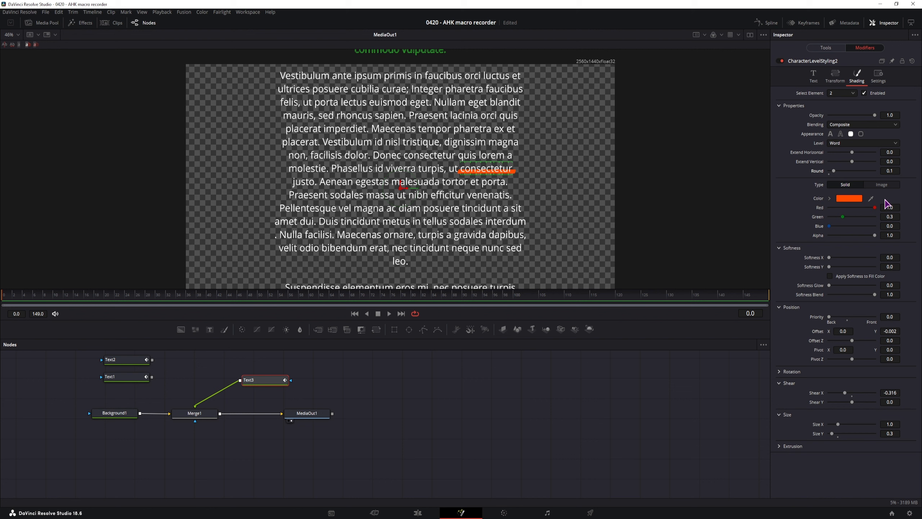
pyautogui.rightClick(811, 93)
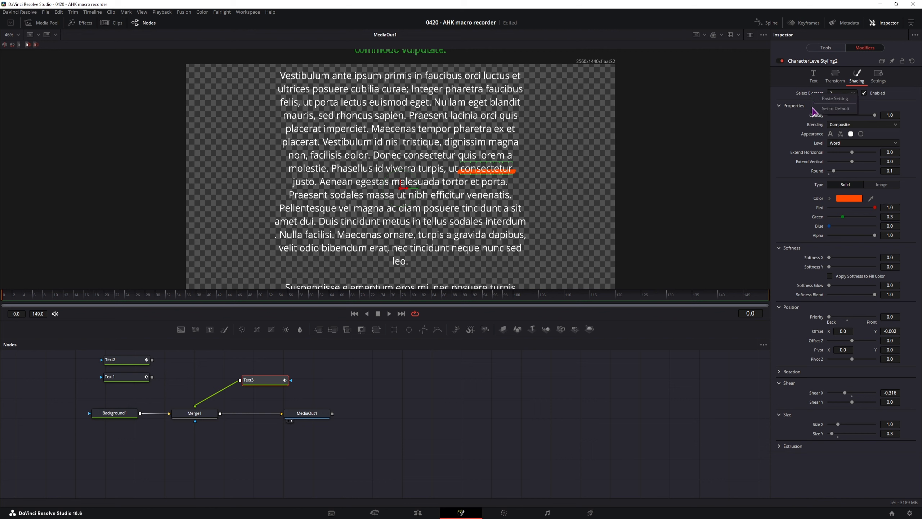
pyautogui.moveTo(830, 103)
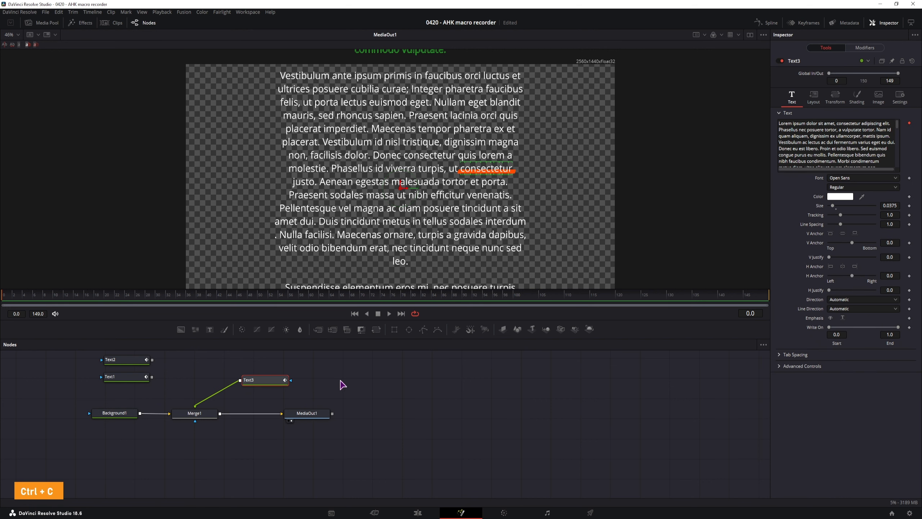
pyautogui.press('ctrl+v')
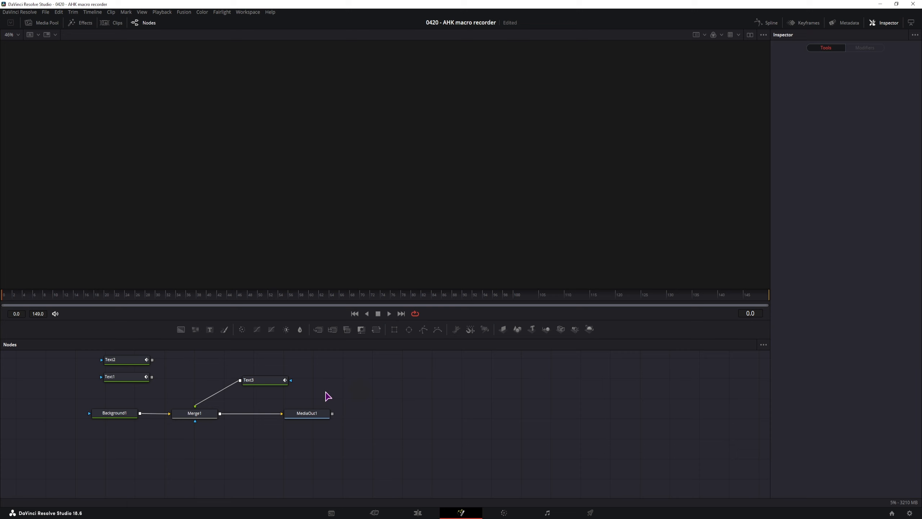
pyautogui.click(248, 380)
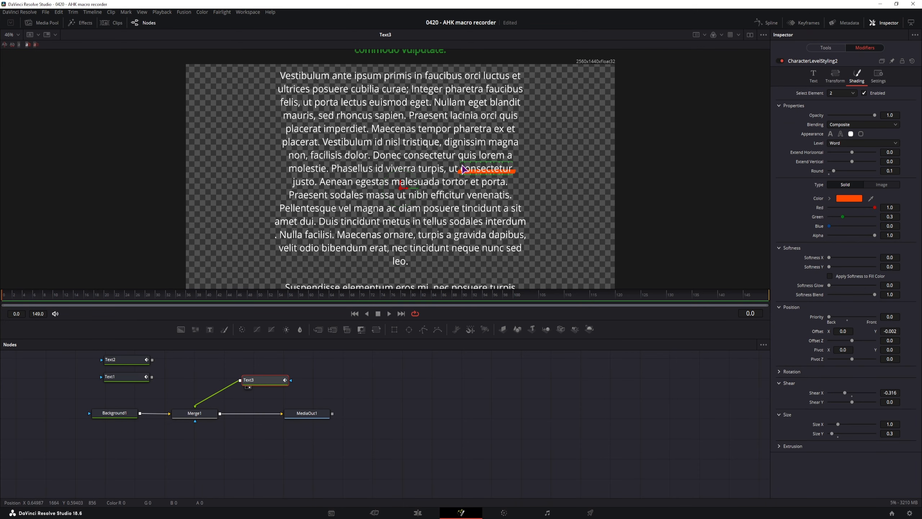
pyautogui.moveTo(359, 148)
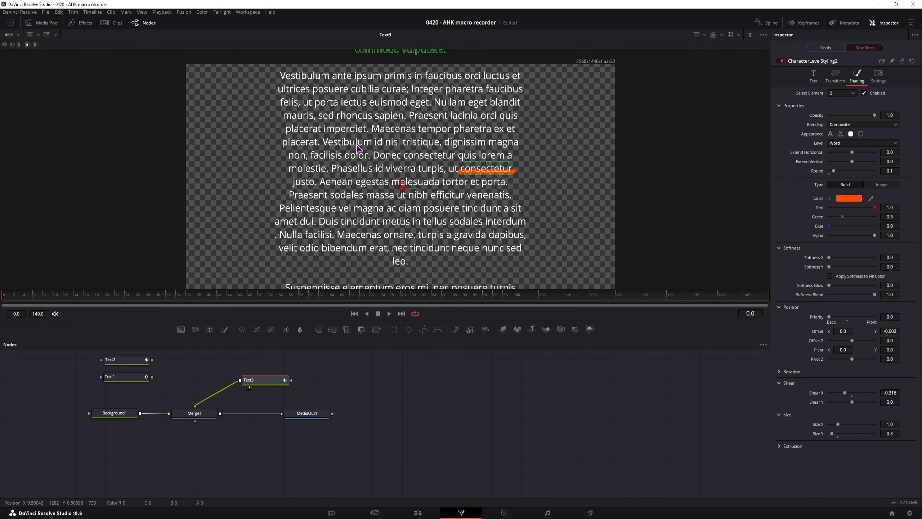
pyautogui.moveTo(362, 264)
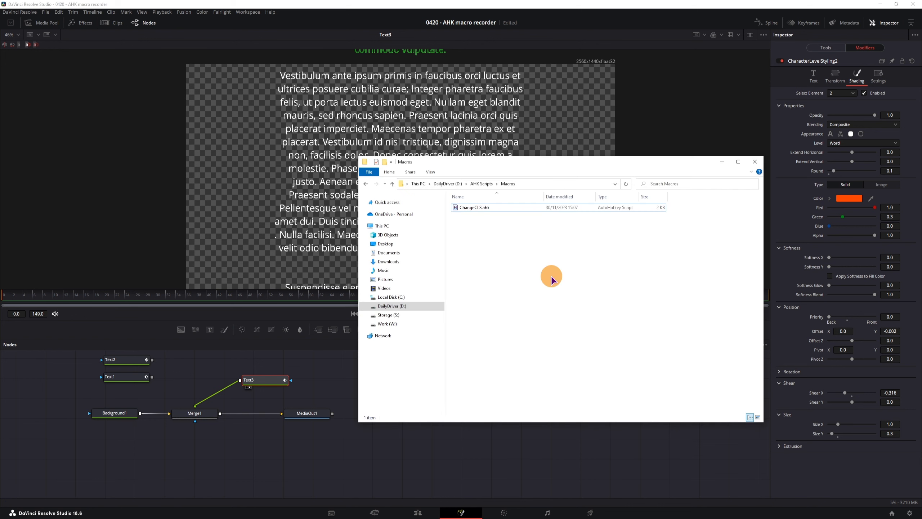
# Step: Run the Macro Recorder script from the AHK Scripts folder over Resolve
pyautogui.click(392, 184)
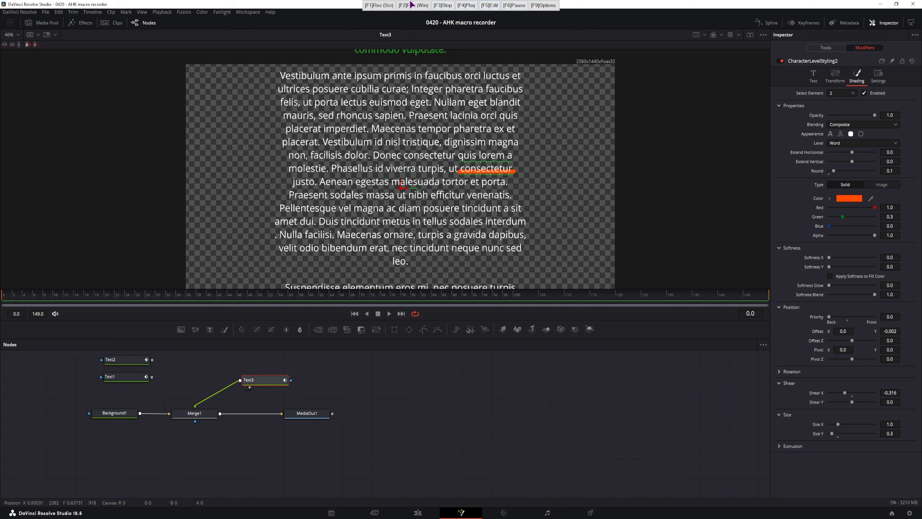
pyautogui.click(378, 6)
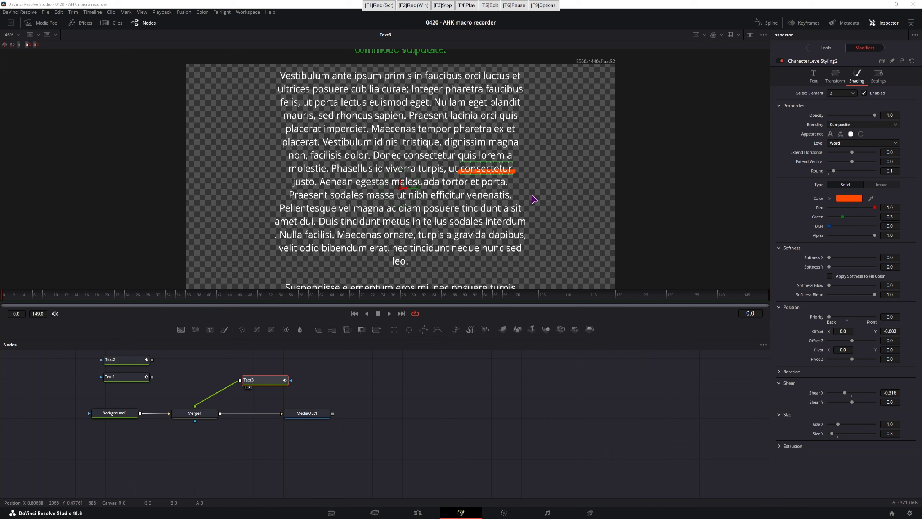
pyautogui.moveTo(525, 215)
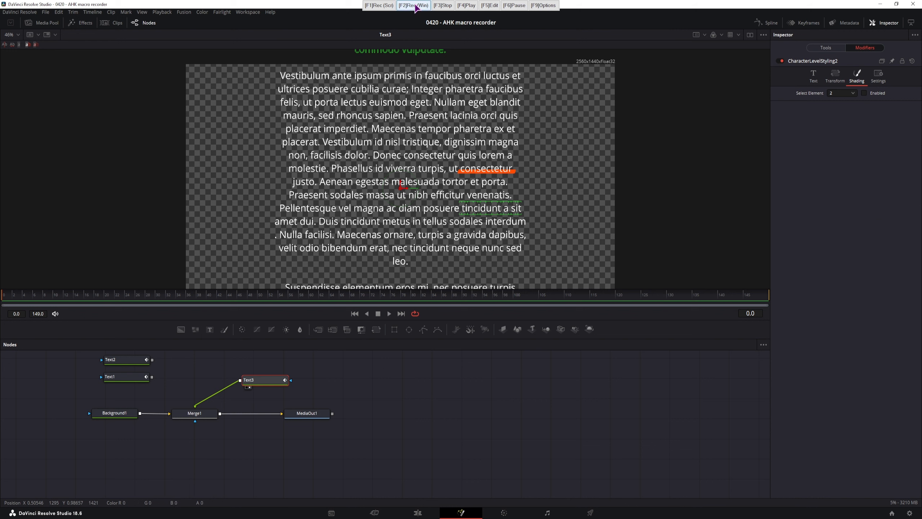
# Step: Start recording, enable shading element 2 for 'tincidunt a sit', and set Green to 0.3
pyautogui.click(413, 5)
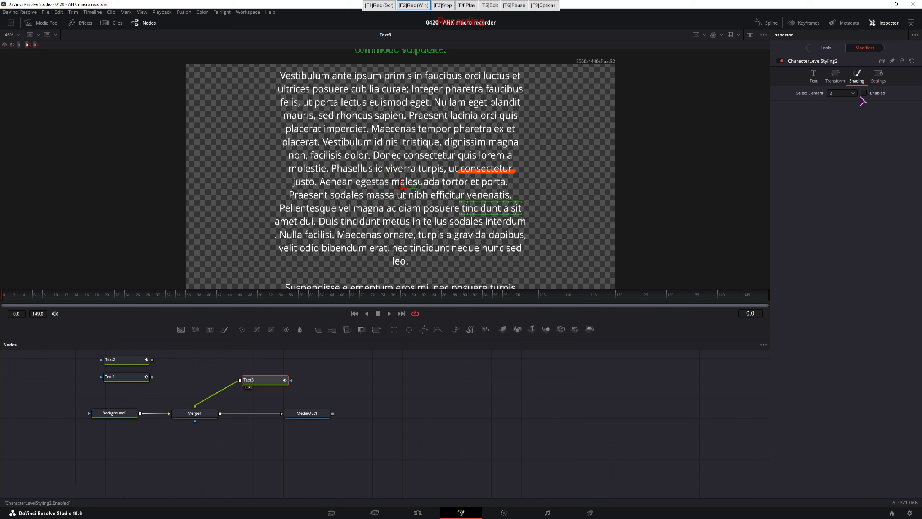
pyautogui.click(840, 93)
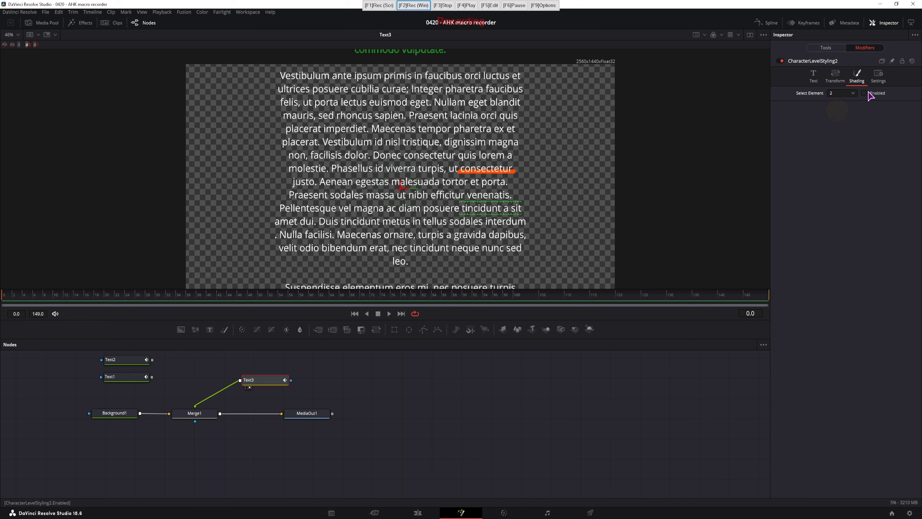
pyautogui.click(873, 93)
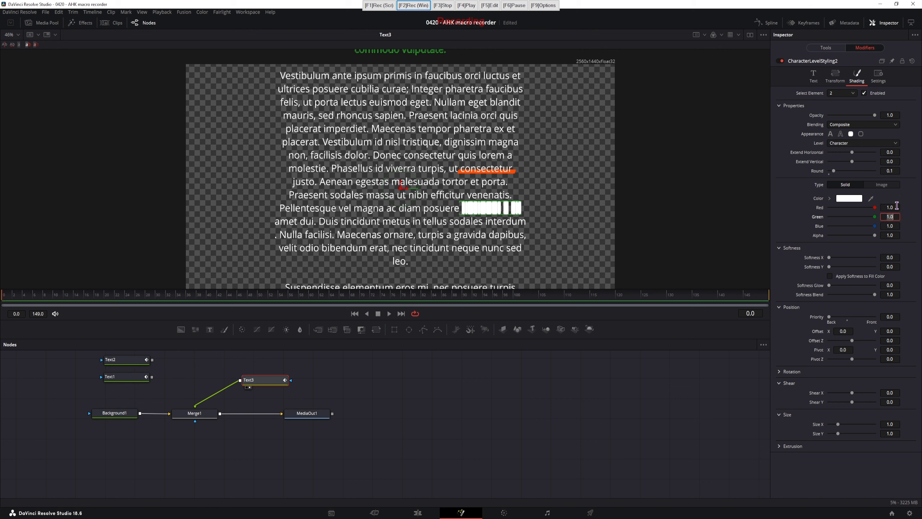
pyautogui.write('0.3')
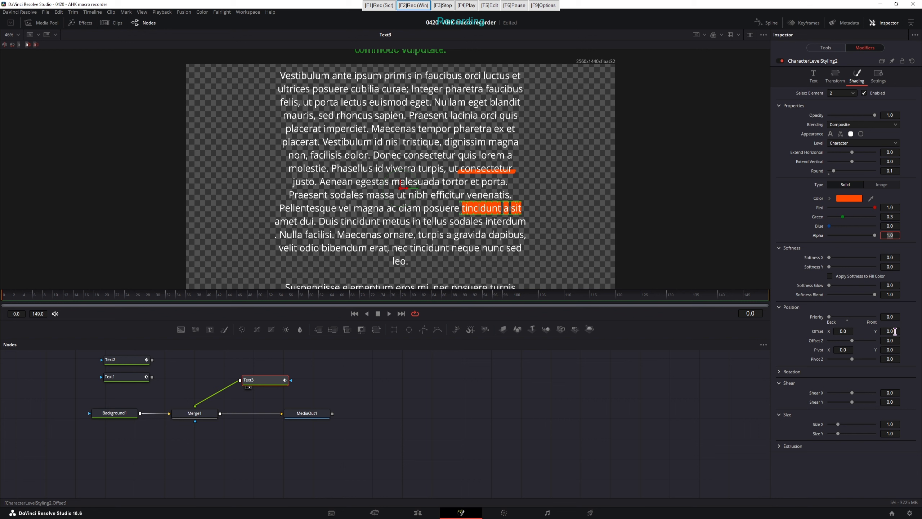
# Step: Set Offset Y -0.005, Shear X -0.3, Size Y 0.4 and Level Word, then stop recording
pyautogui.click(890, 331)
pyautogui.write('-0.005')
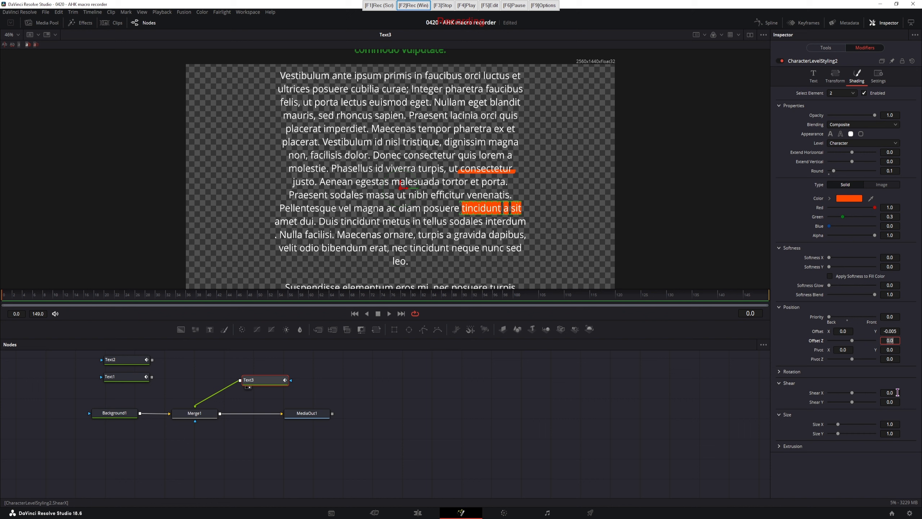
pyautogui.click(889, 392)
pyautogui.write('-0.3')
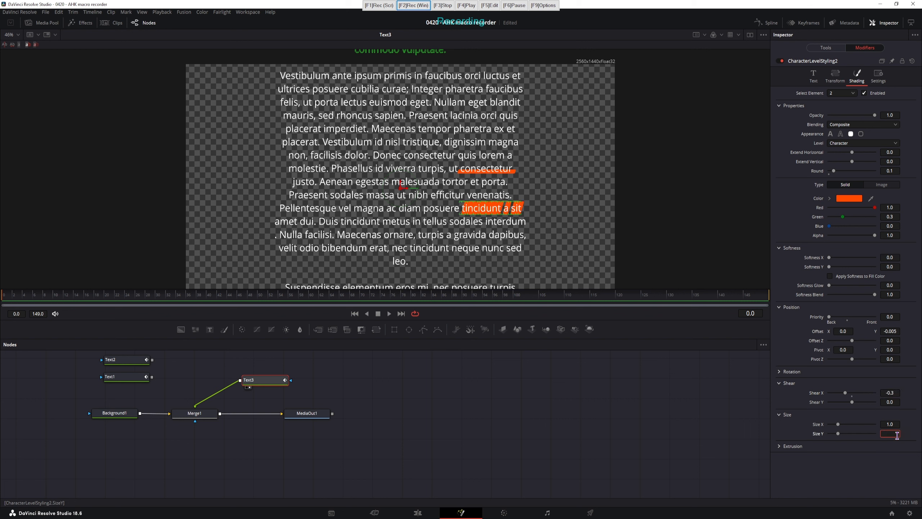
pyautogui.write('0.4')
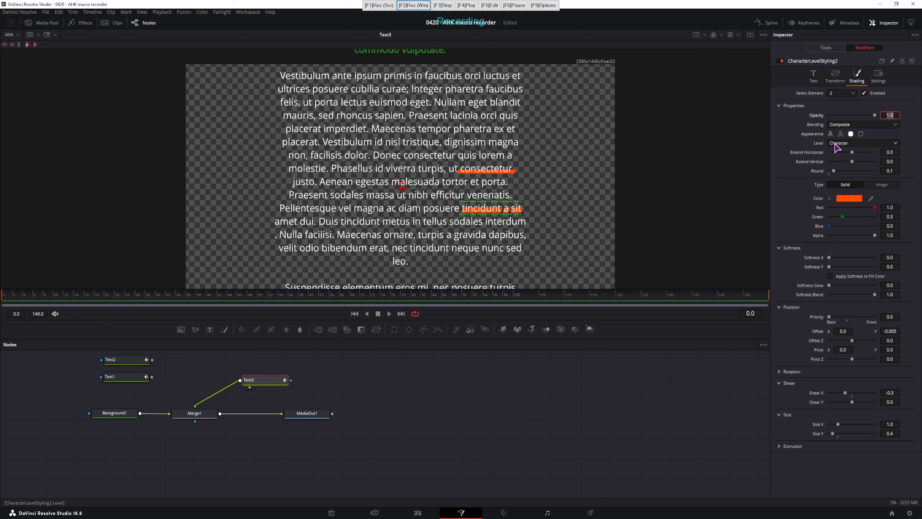
pyautogui.click(863, 142)
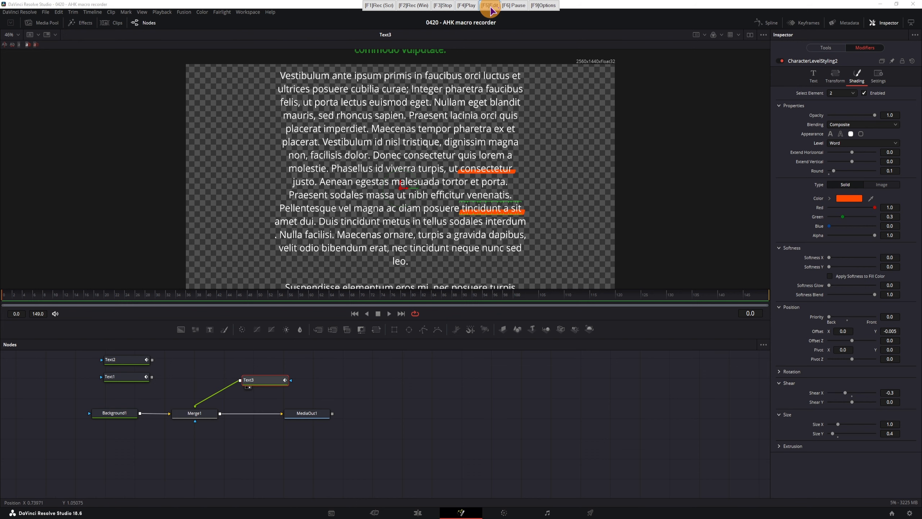
pyautogui.click(490, 5)
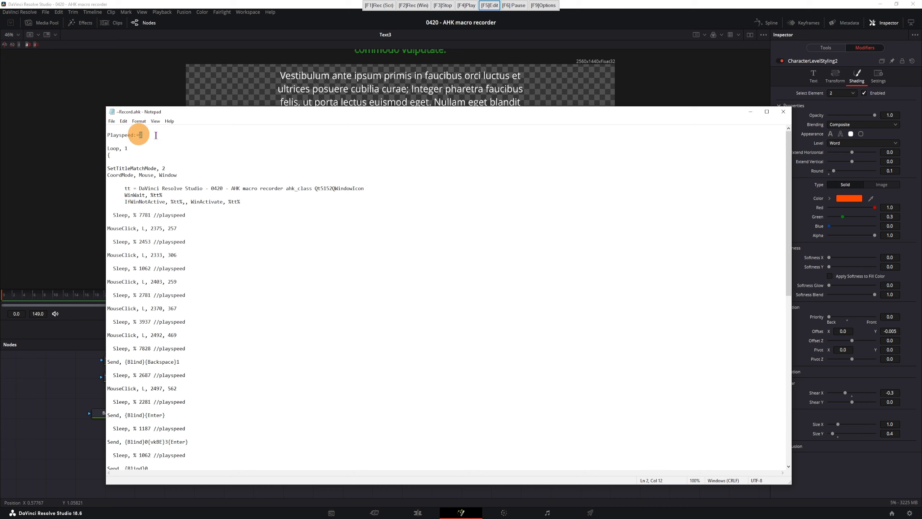
# Step: Cut the playback speed and sleep delays in Record.ahk to about 100–200 ms and save
pyautogui.doubleClick(140, 135)
pyautogui.write('10')
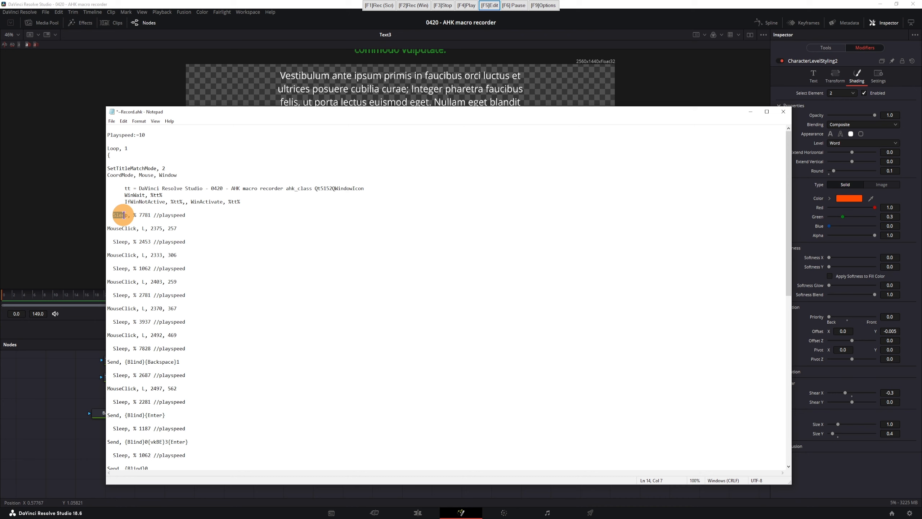
pyautogui.doubleClick(120, 214)
pyautogui.write('1')
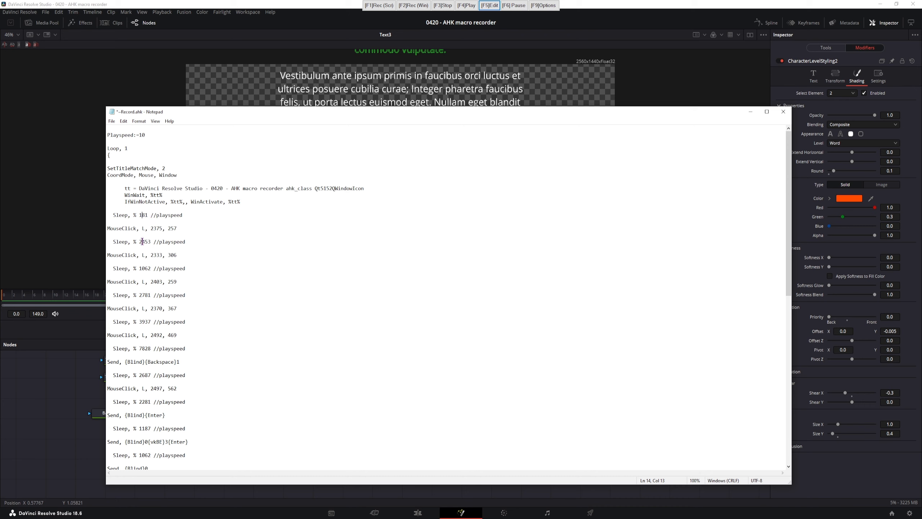
pyautogui.doubleClick(141, 241)
pyautogui.write('1')
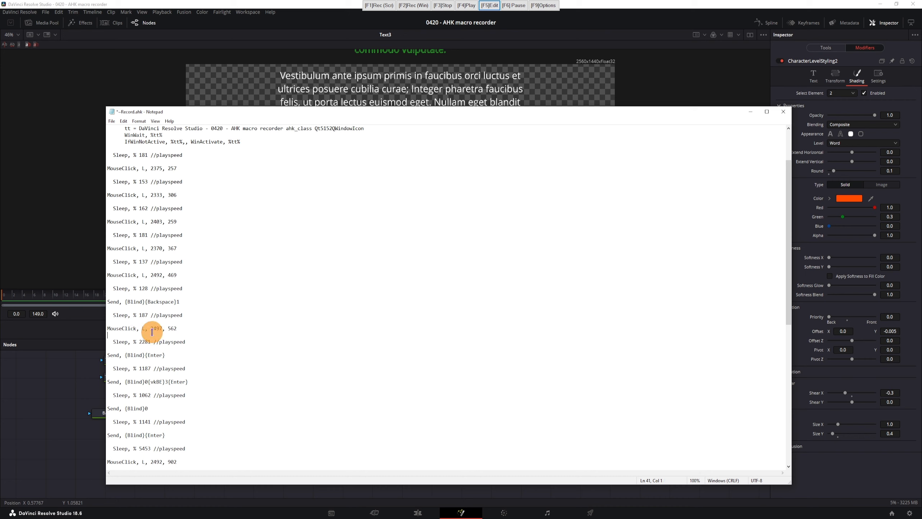
pyautogui.doubleClick(157, 328)
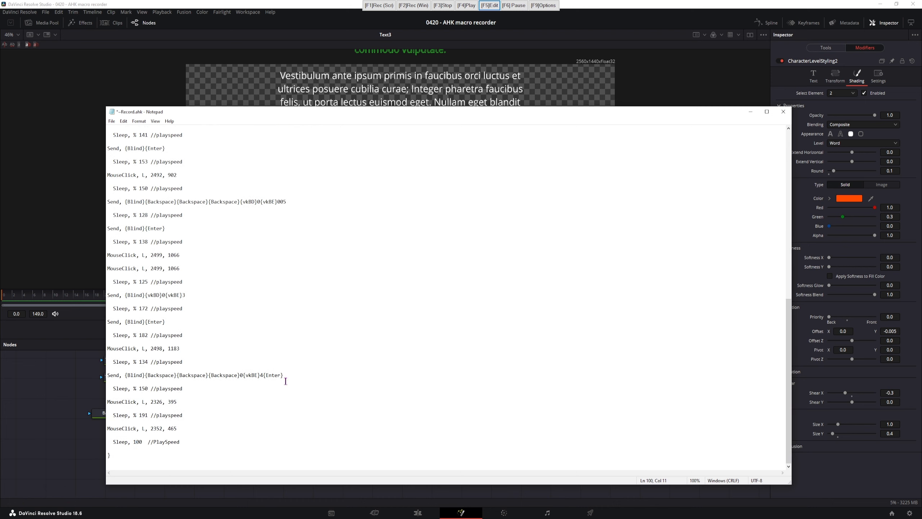
pyautogui.press('ctrl+s')
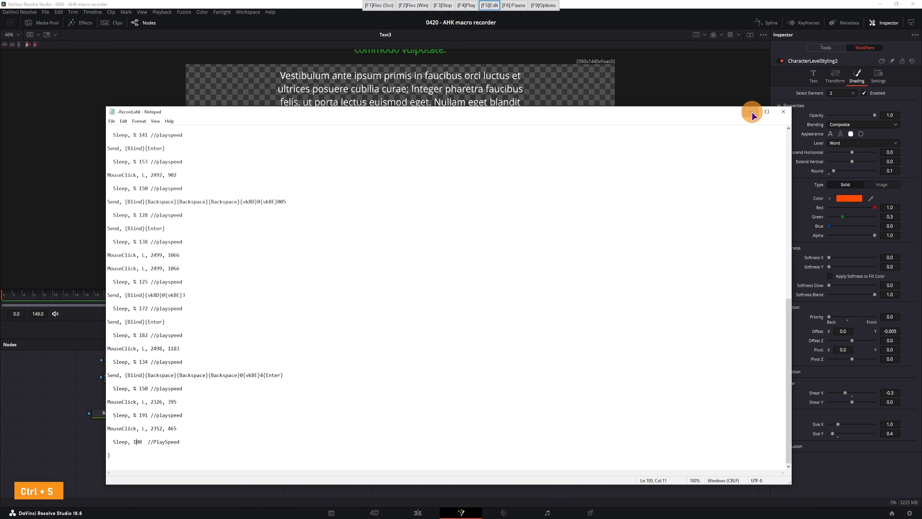
# Step: Close Notepad and replay the macro so 'mauris, sed rhoncus sapien' gets shading element 2's filled underline
pyautogui.click(782, 111)
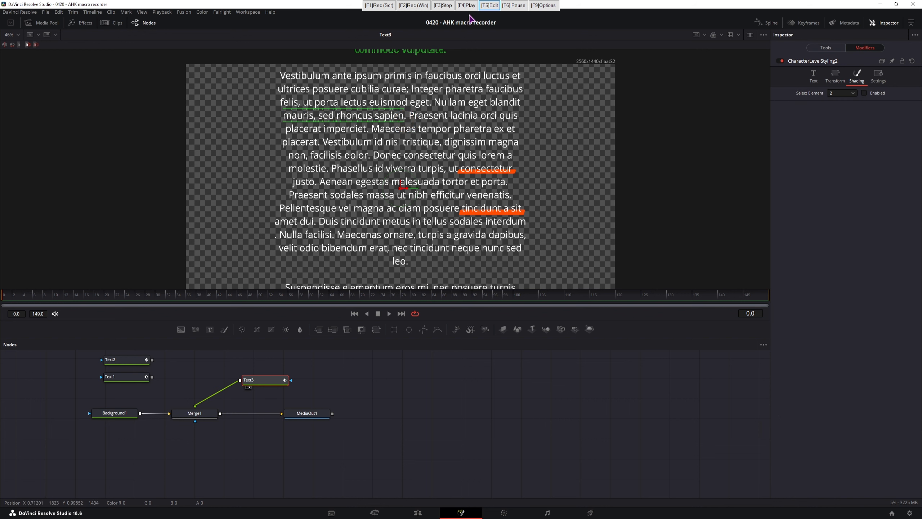
pyautogui.moveTo(651, 207)
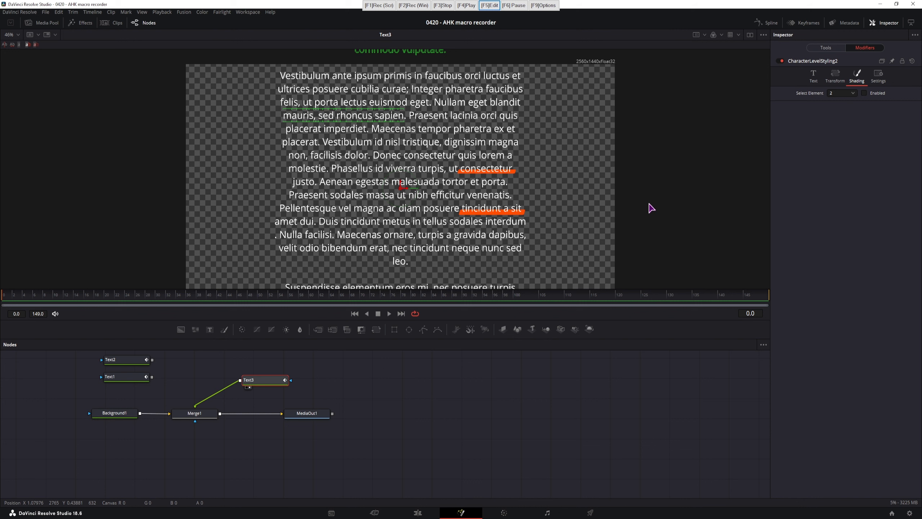
pyautogui.moveTo(641, 221)
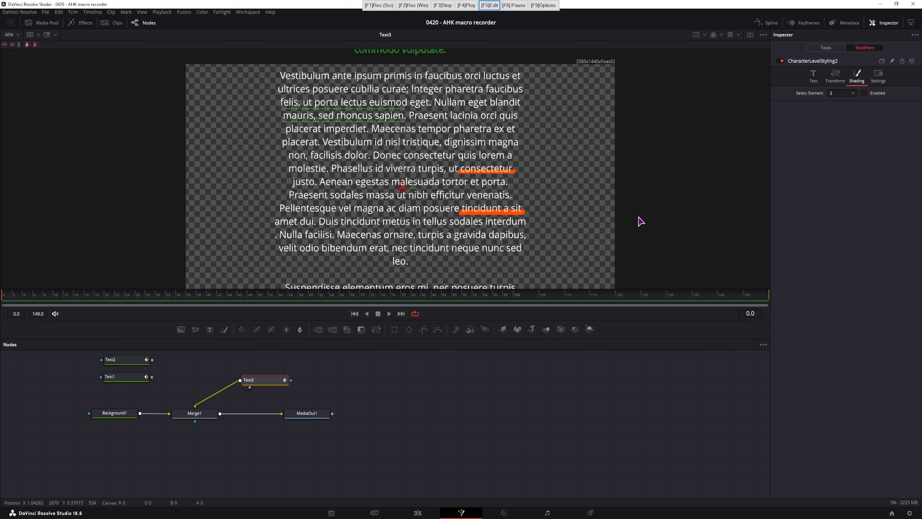
pyautogui.moveTo(646, 202)
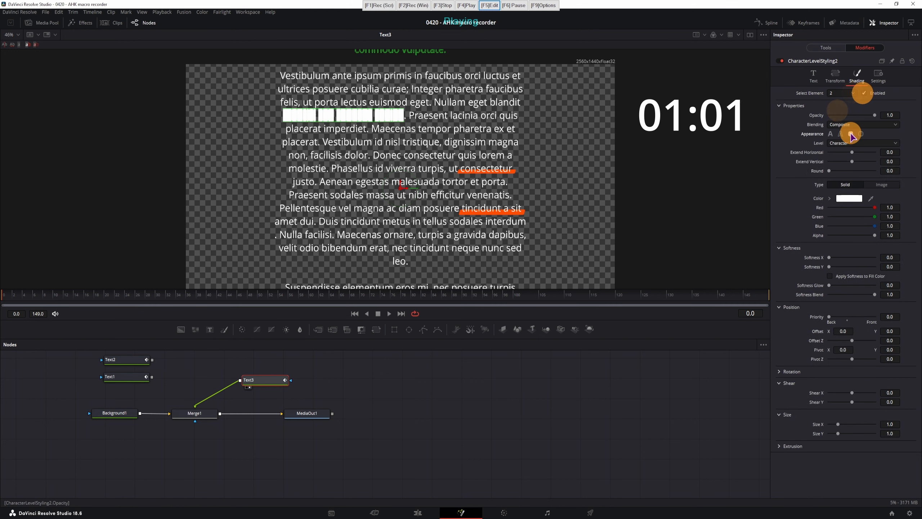
pyautogui.click(861, 143)
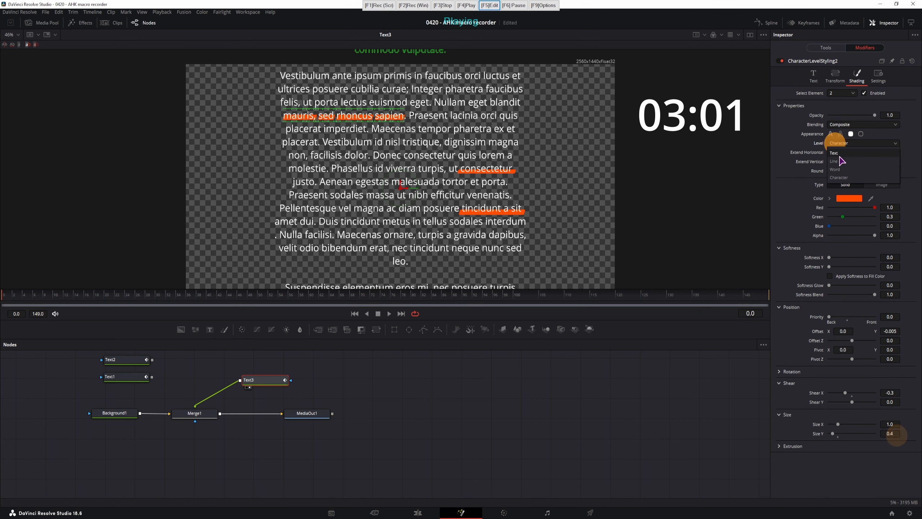
pyautogui.click(833, 169)
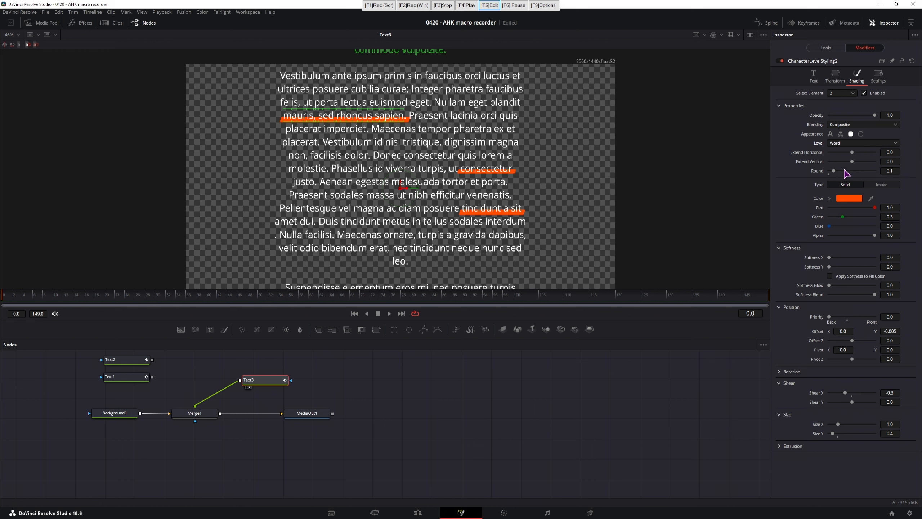
pyautogui.moveTo(846, 174)
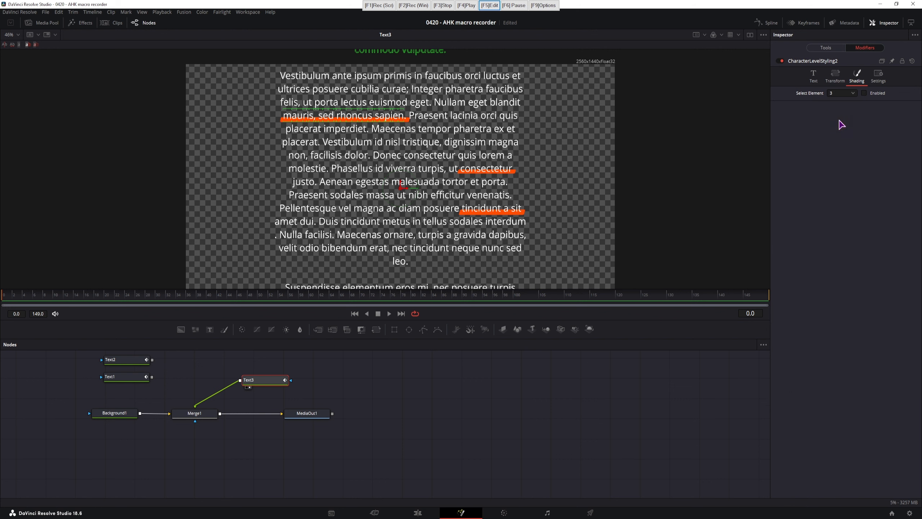
# Step: Enable shading element 3 as an outside-only outline at Word level
pyautogui.click(863, 93)
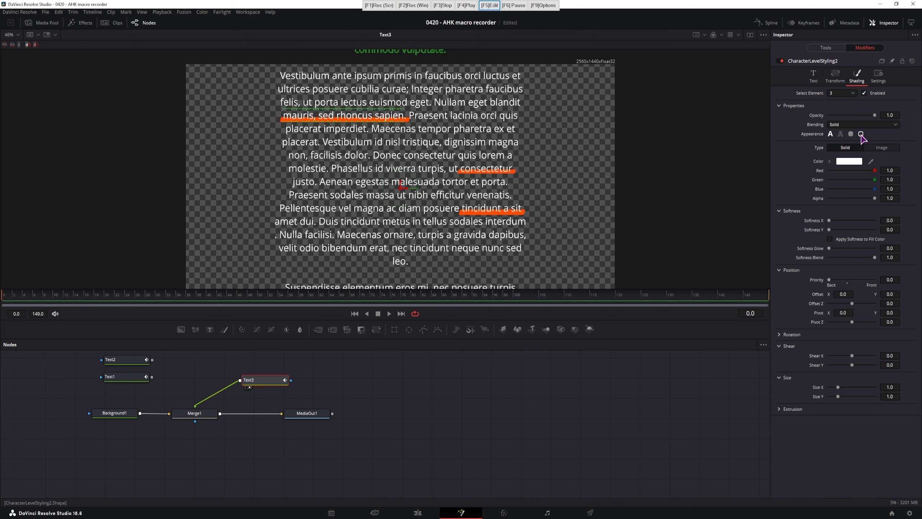
pyautogui.click(860, 134)
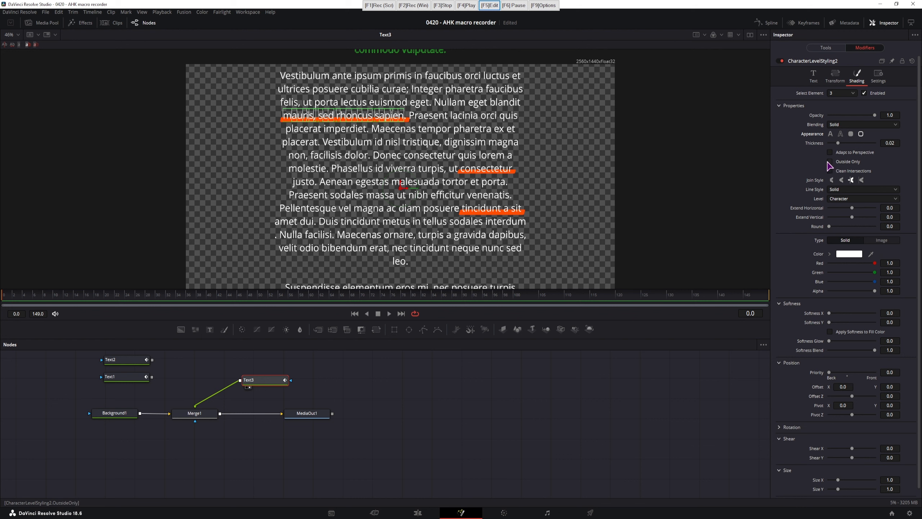
pyautogui.click(829, 161)
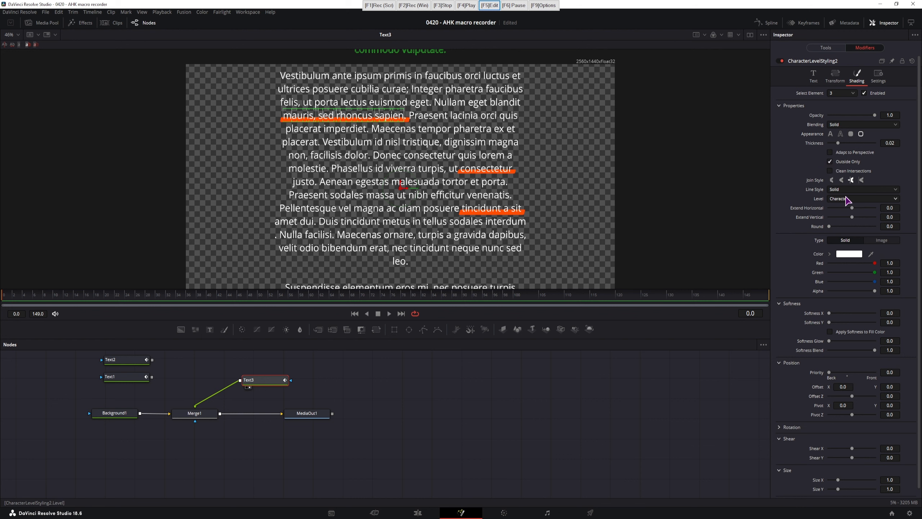
pyautogui.click(863, 198)
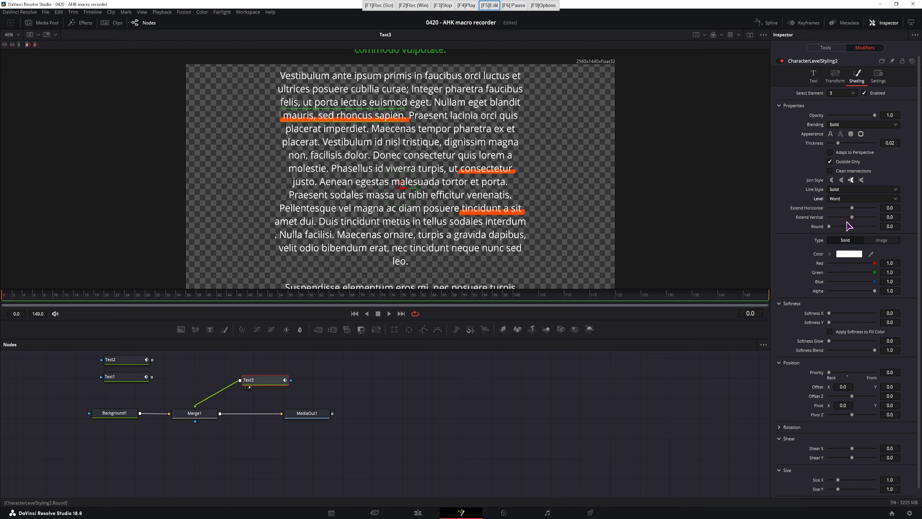
pyautogui.click(825, 48)
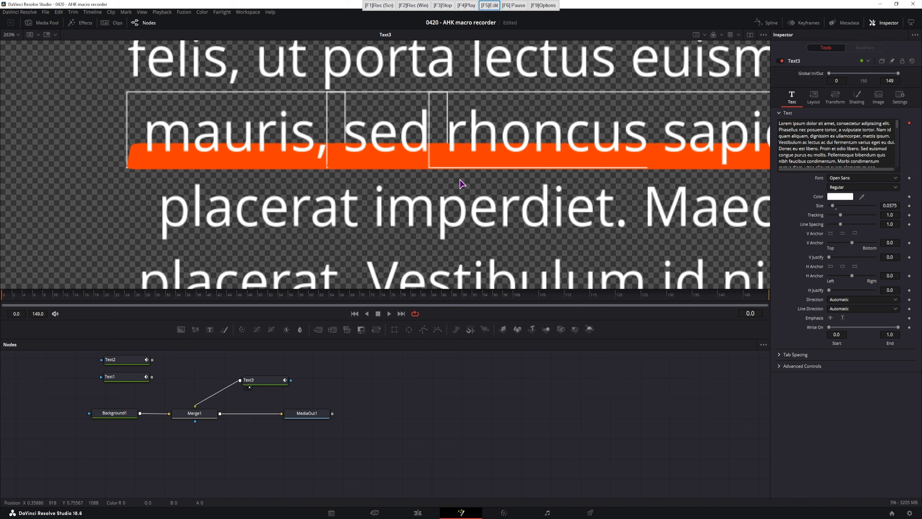
pyautogui.moveTo(362, 218)
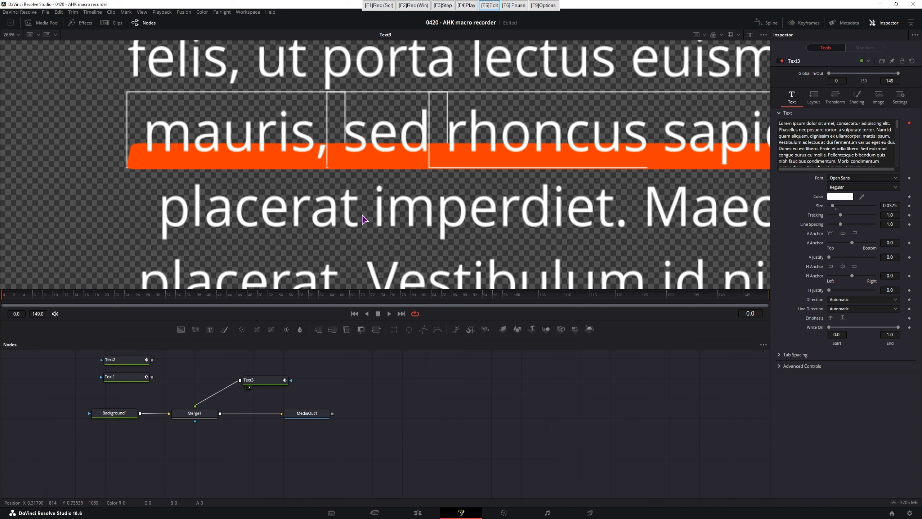
pyautogui.moveTo(147, 168)
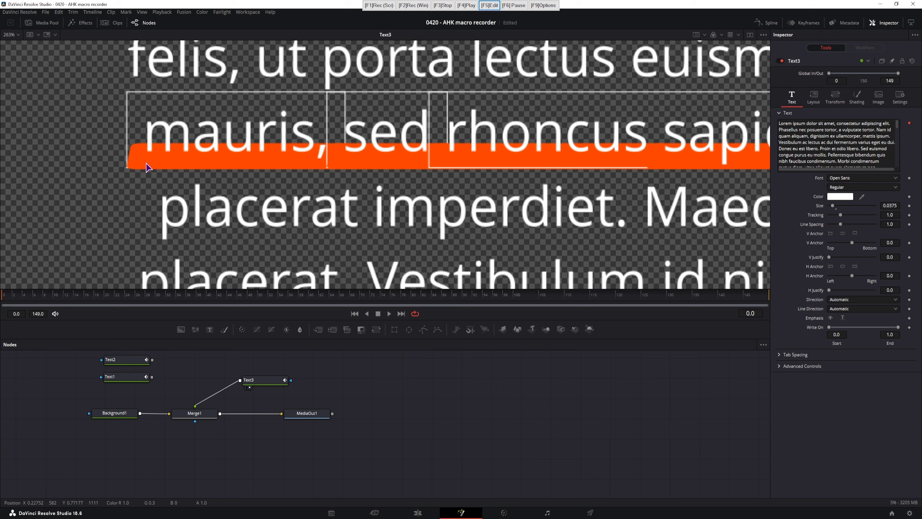
pyautogui.moveTo(138, 170)
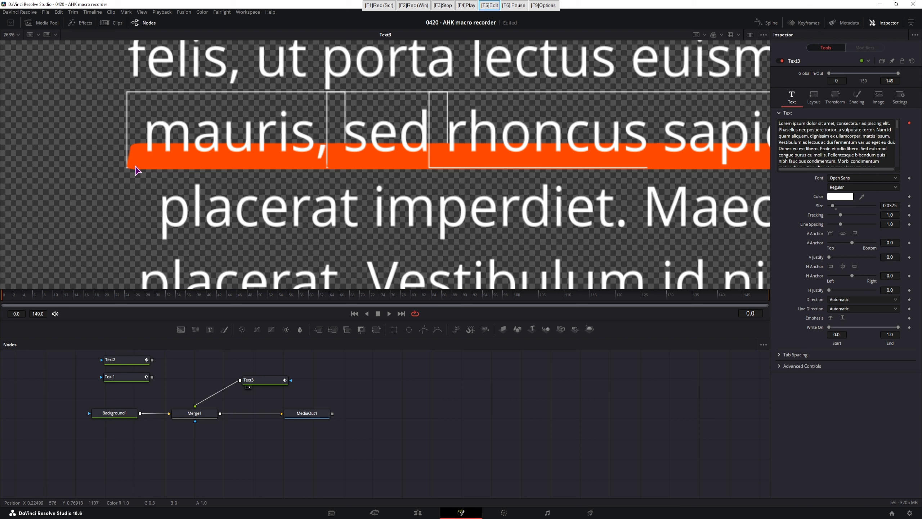
pyautogui.moveTo(493, 171)
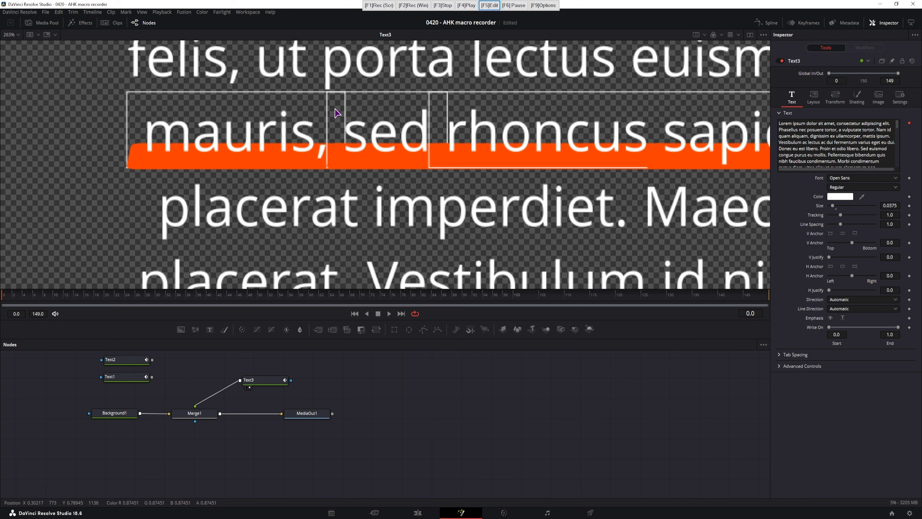
# Step: Zoom in on 'mauris, sed rhoncus sapien' to inspect its underline and outline box
pyautogui.click(247, 379)
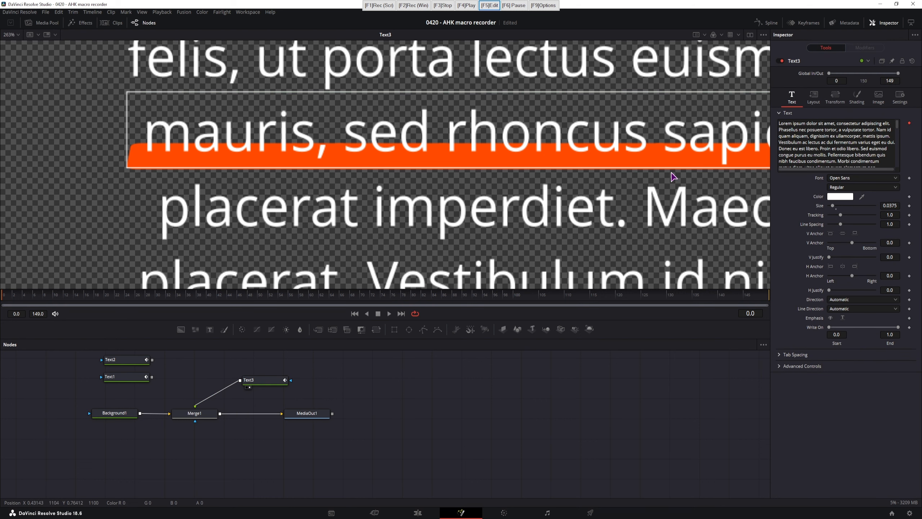
pyautogui.moveTo(253, 177)
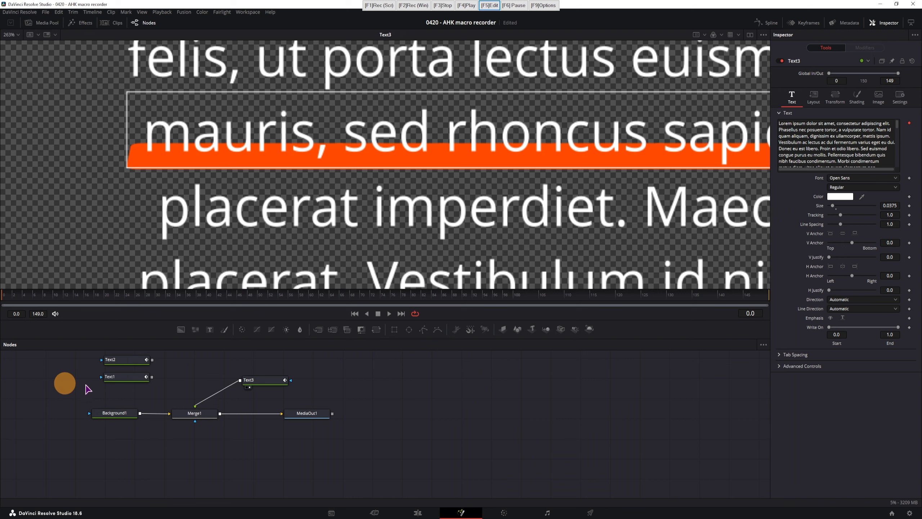
# Step: Export the macro from the AutoHotkey recorder's options window
pyautogui.click(543, 6)
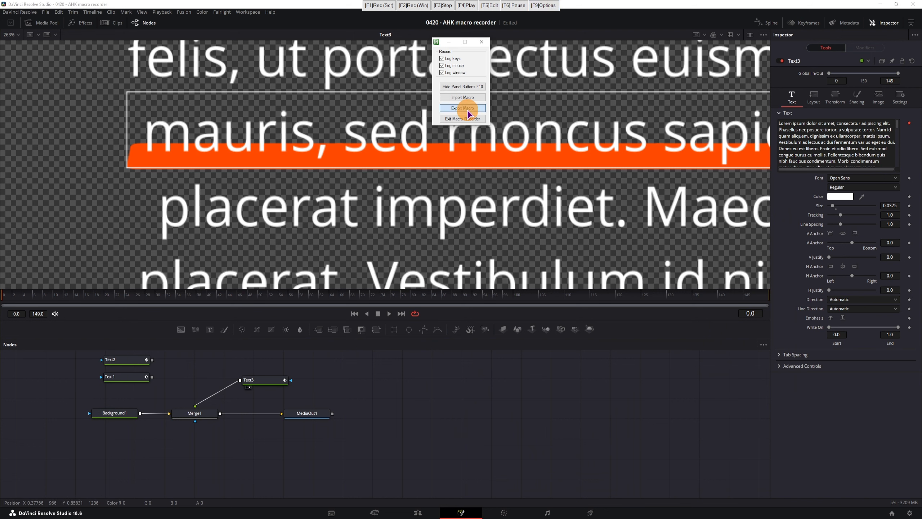
pyautogui.click(462, 108)
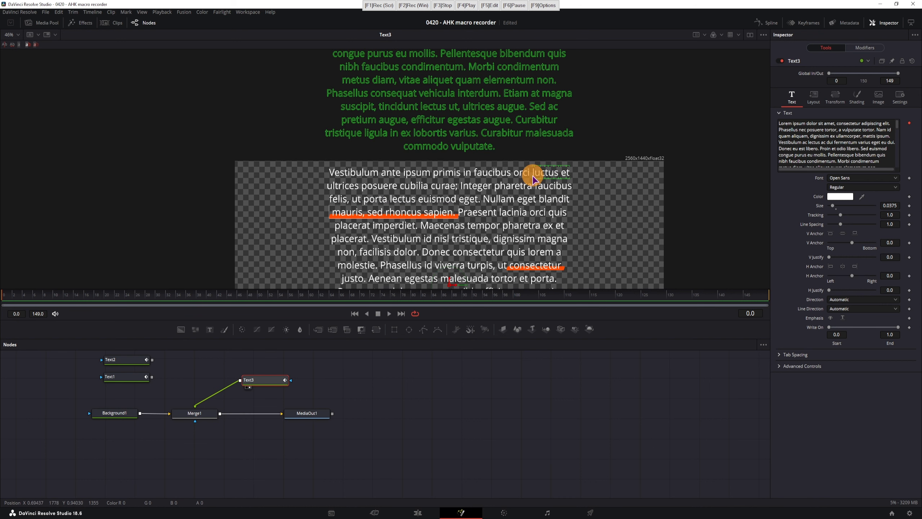
# Step: Select 'luctus et' and replay the exported macro to add the orange sheared underline
pyautogui.click(865, 48)
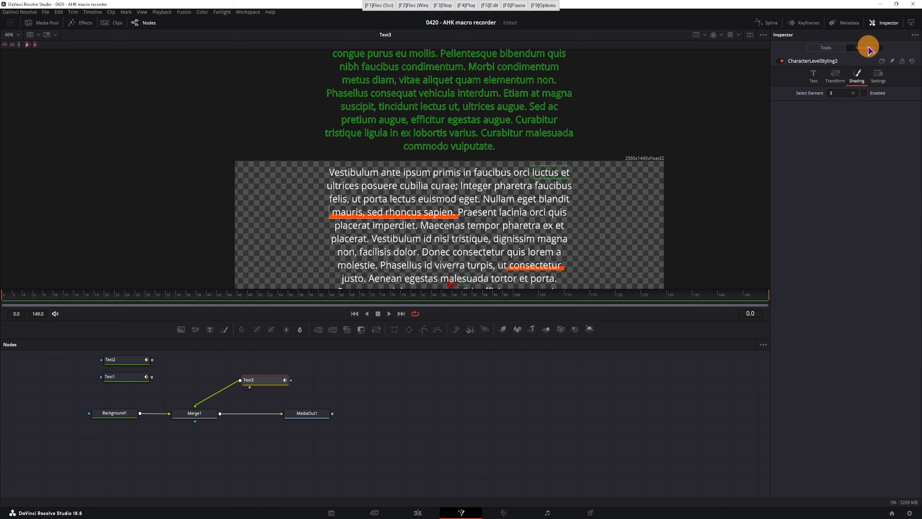
pyautogui.click(864, 48)
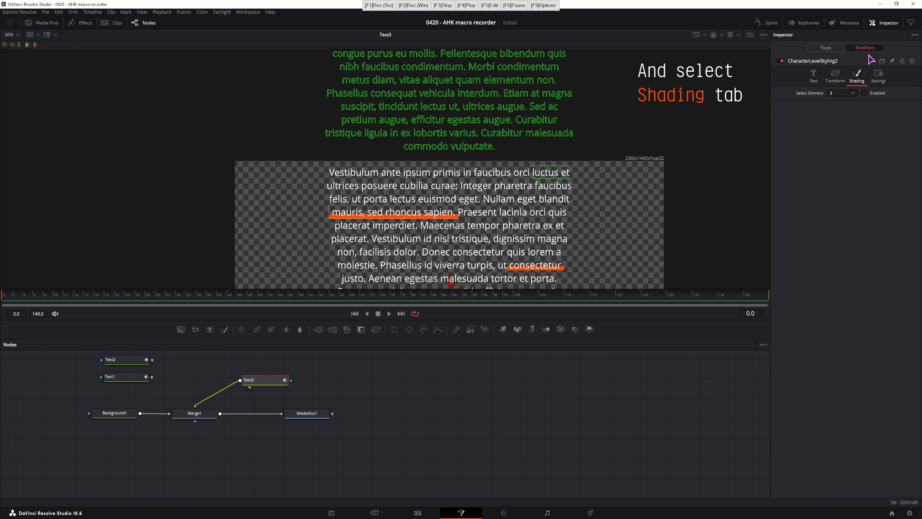
pyautogui.moveTo(499, 56)
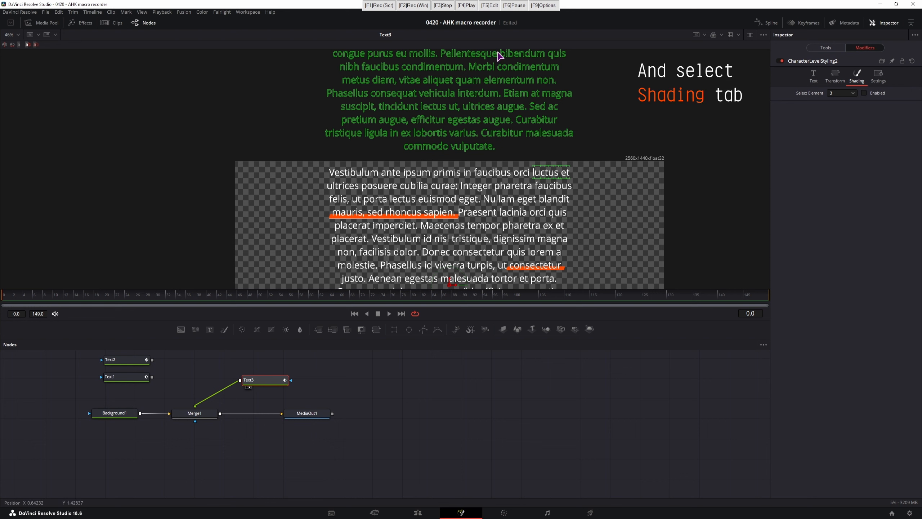
pyautogui.click(856, 76)
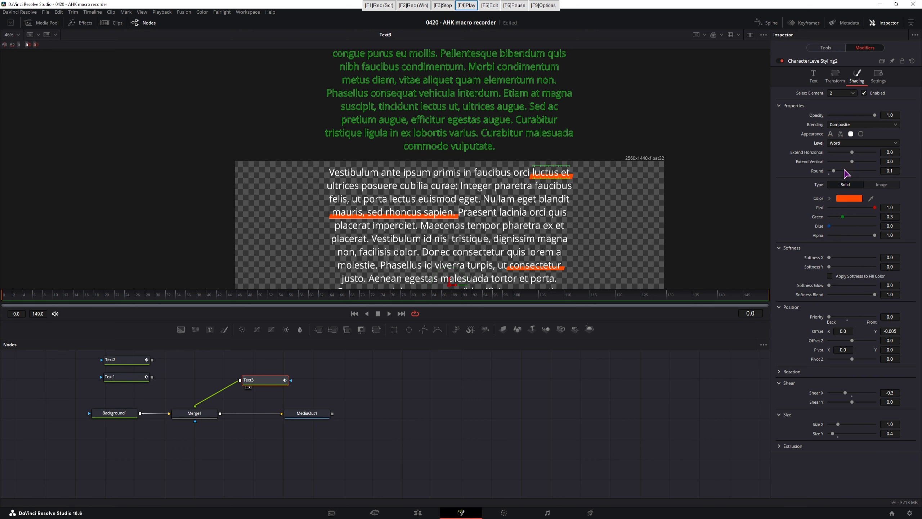
pyautogui.click(841, 93)
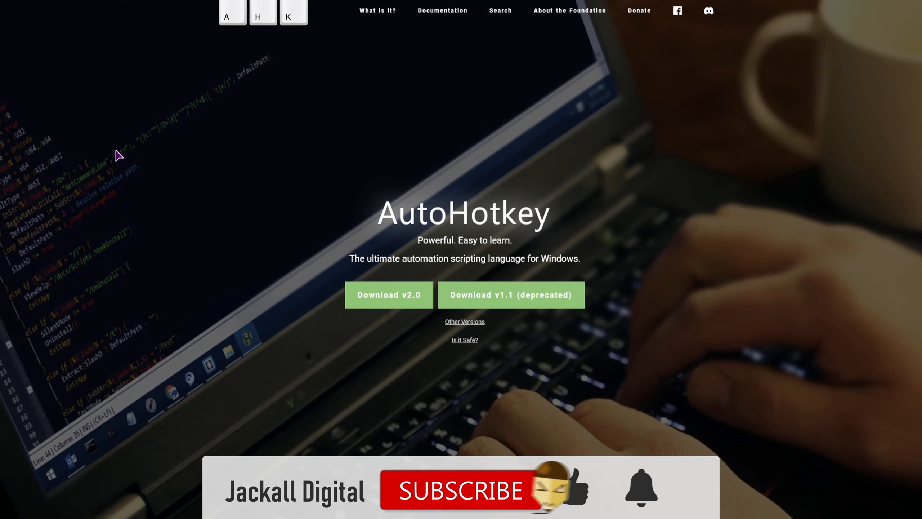
# Step: Scroll the AutoHotkey homepage to the v2.0 and v1.1 download options
pyautogui.scroll(-3)
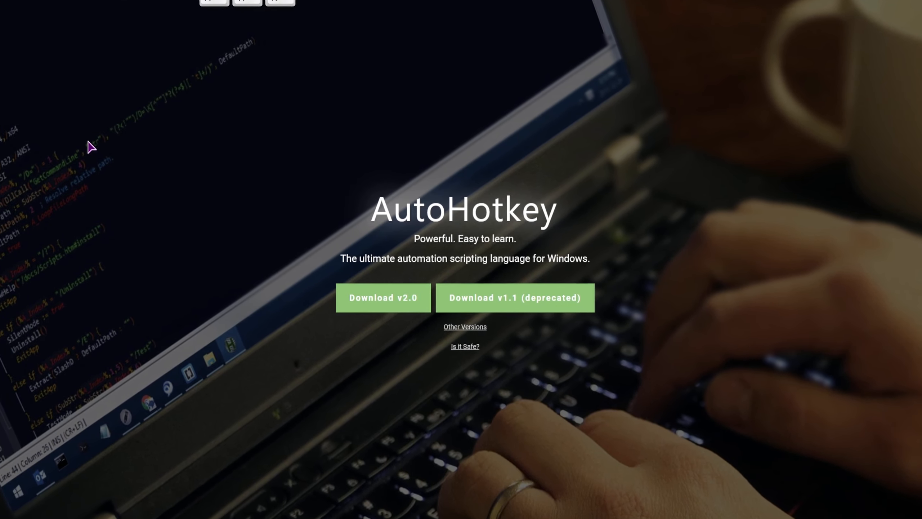